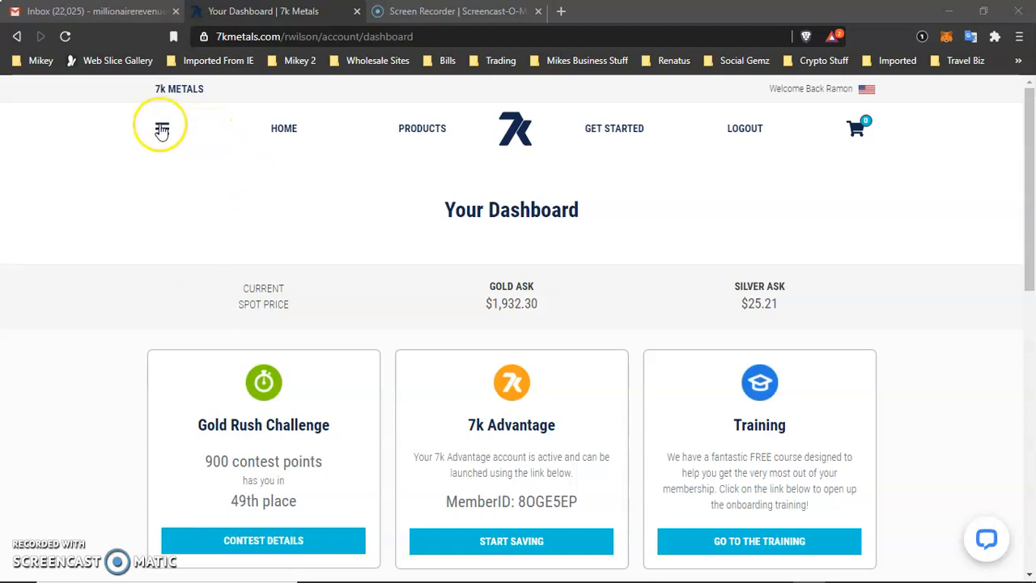
- Navigate via the side menu to the Profile page and down to the Genealogy Settings card
click(162, 129)
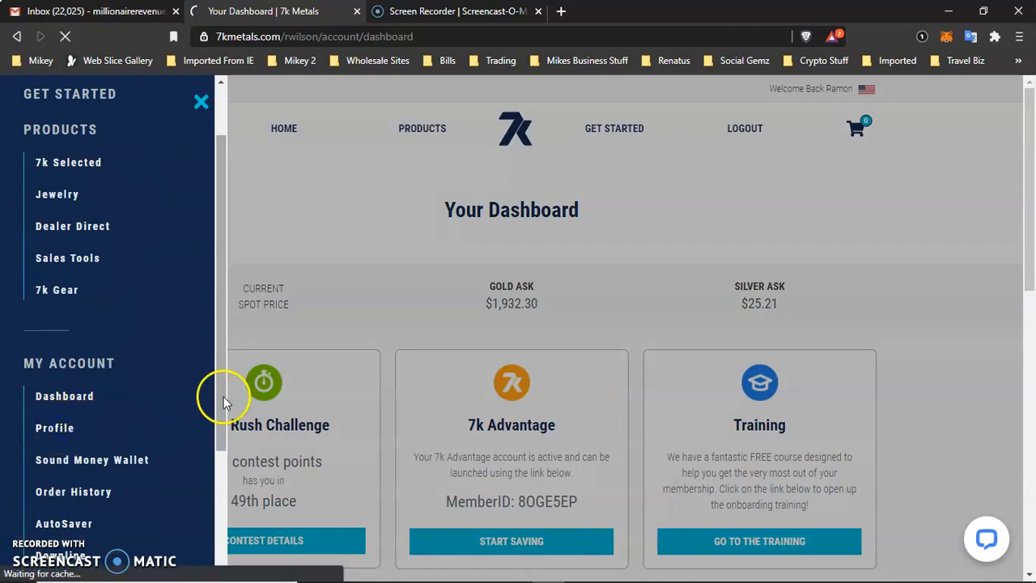
click(55, 427)
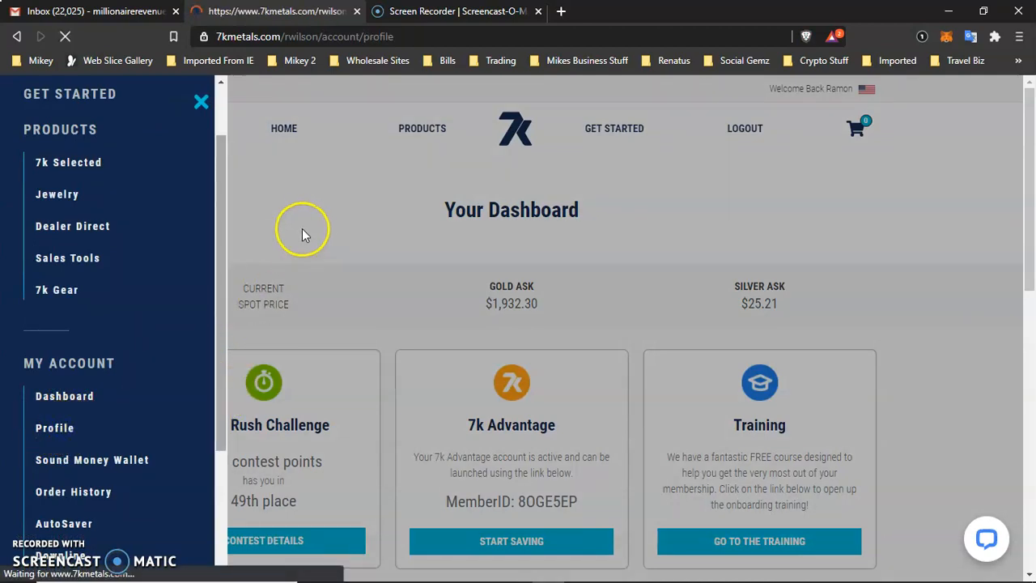
click(55, 428)
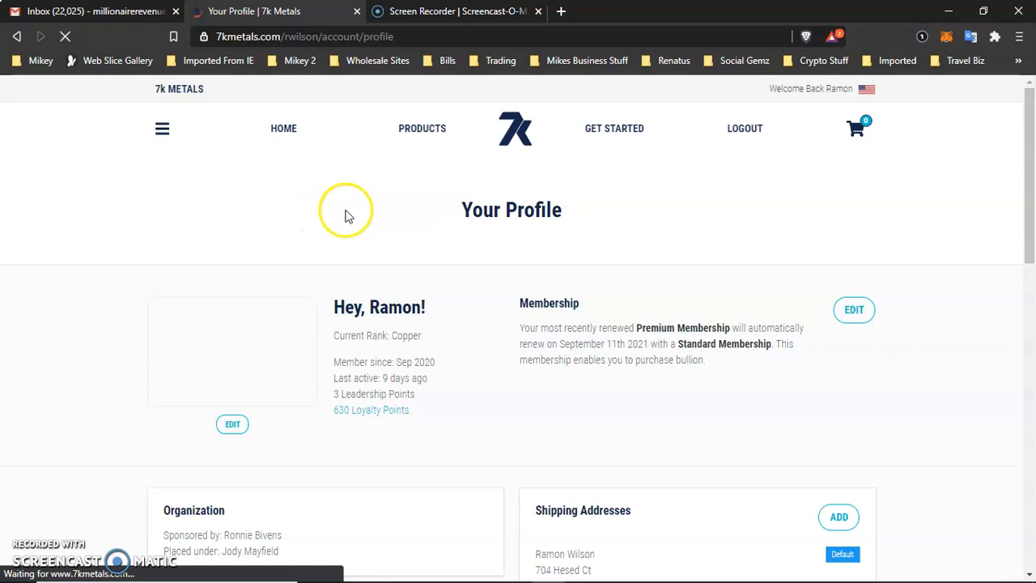
scroll(down, 3)
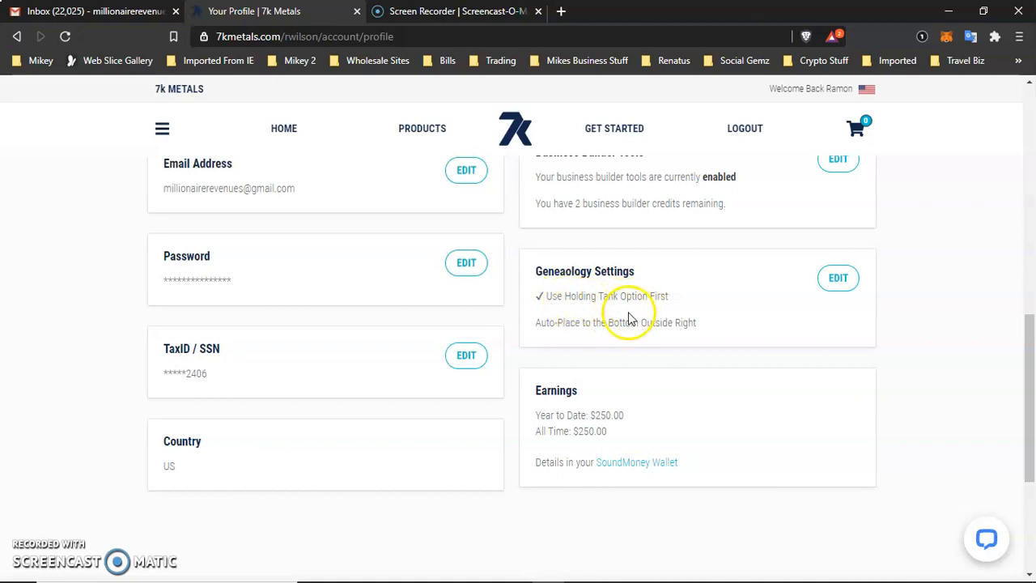
mouse_move(635, 334)
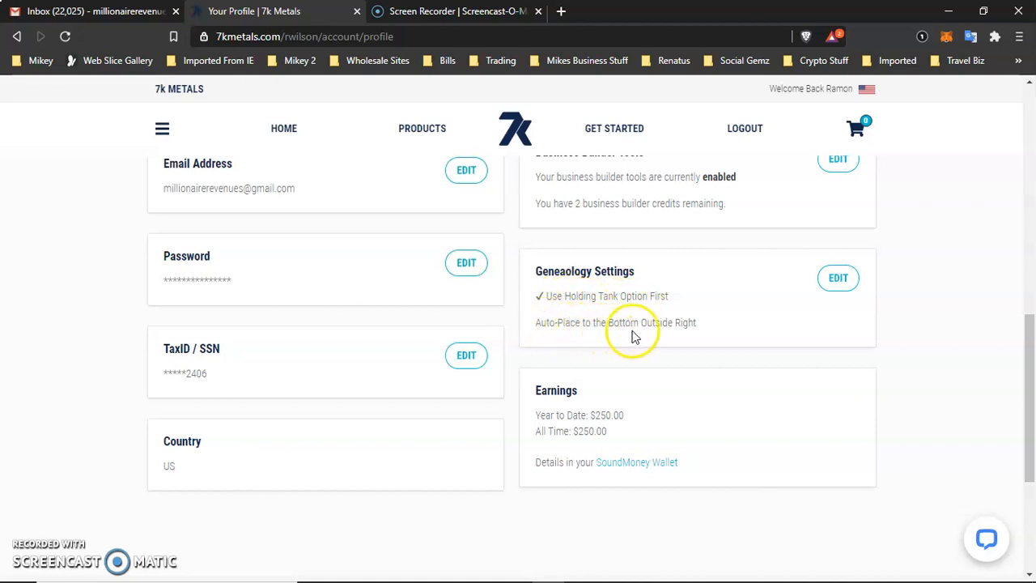
mouse_move(729, 269)
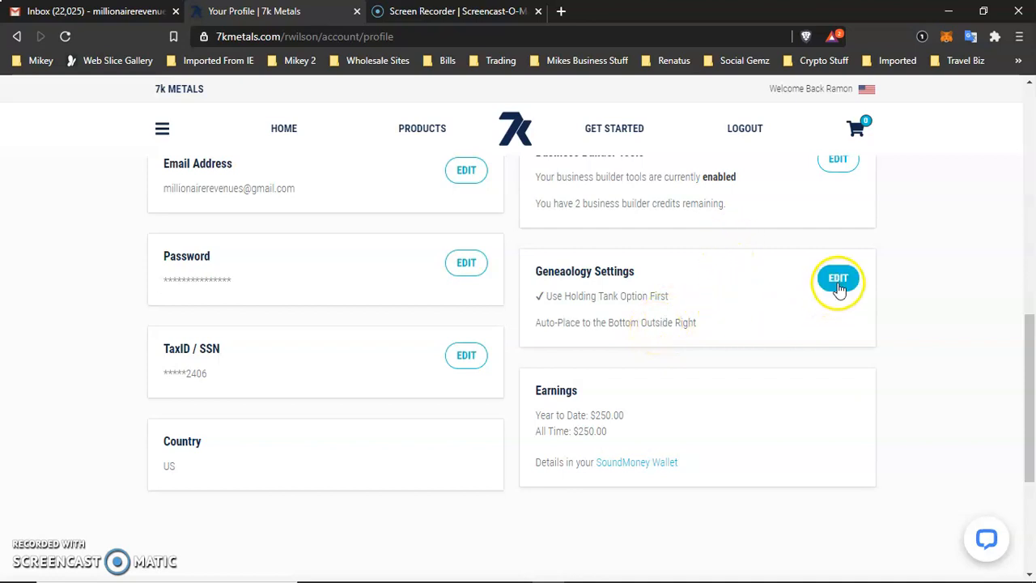
- Edit genealogy settings: holding tank option on, auto-place to bottom outside right, and save
click(839, 279)
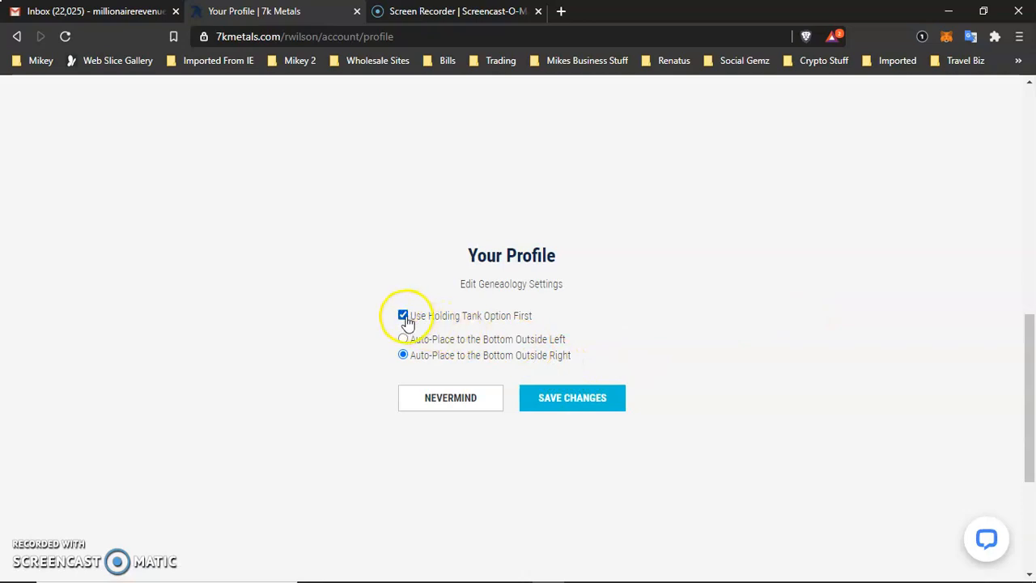
click(403, 314)
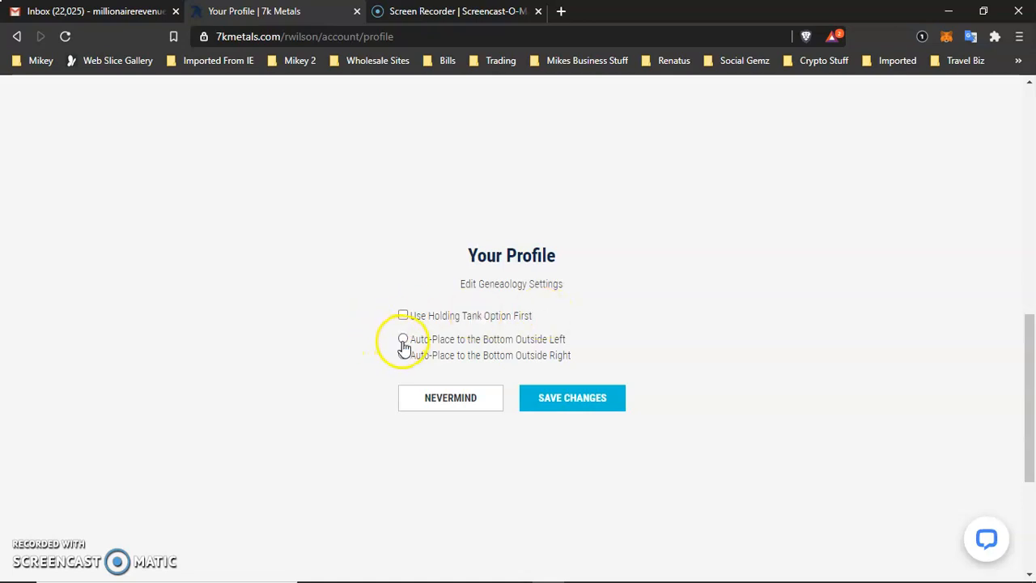
click(403, 339)
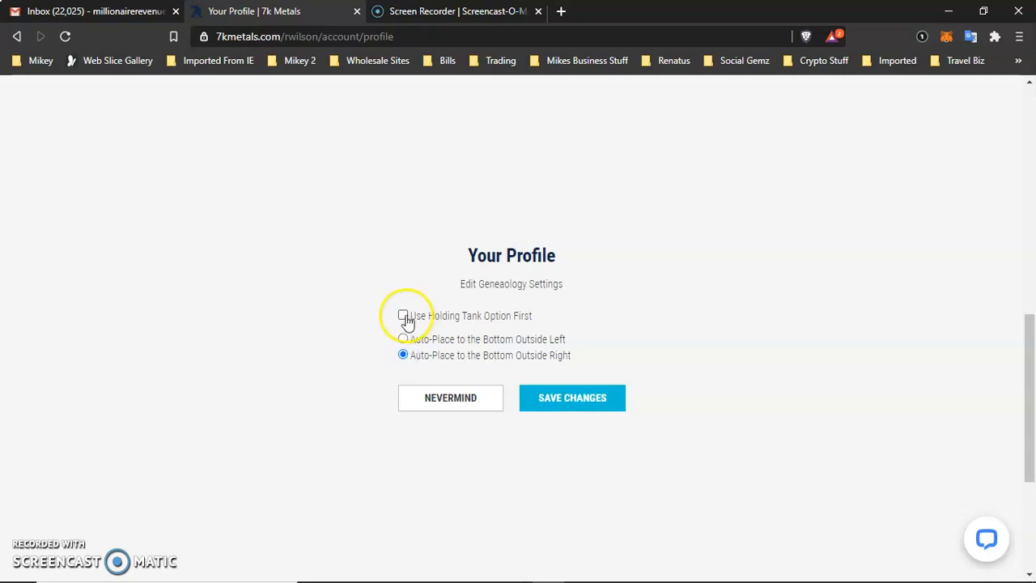
click(403, 314)
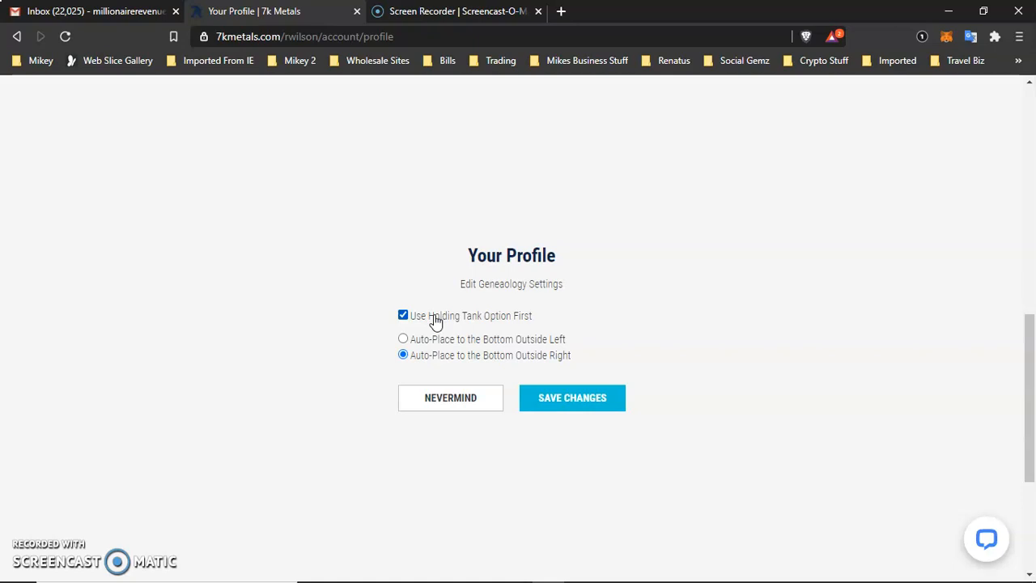
click(573, 398)
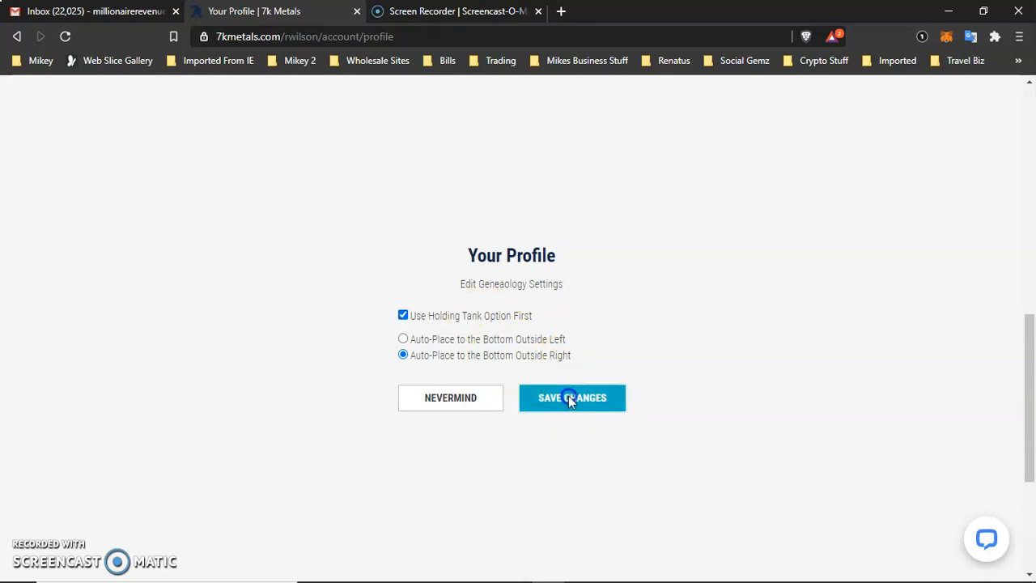
click(572, 398)
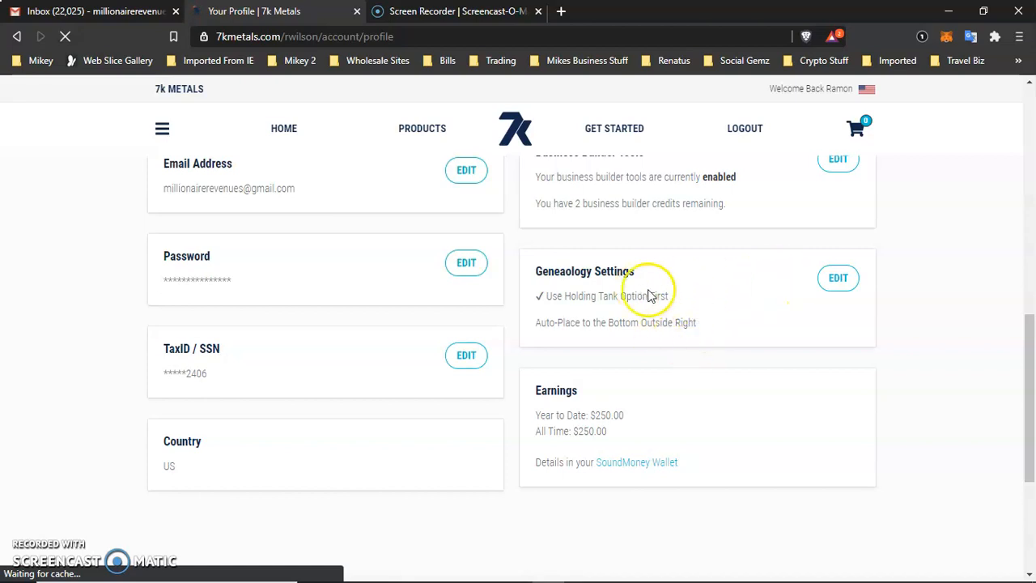
mouse_move(613, 335)
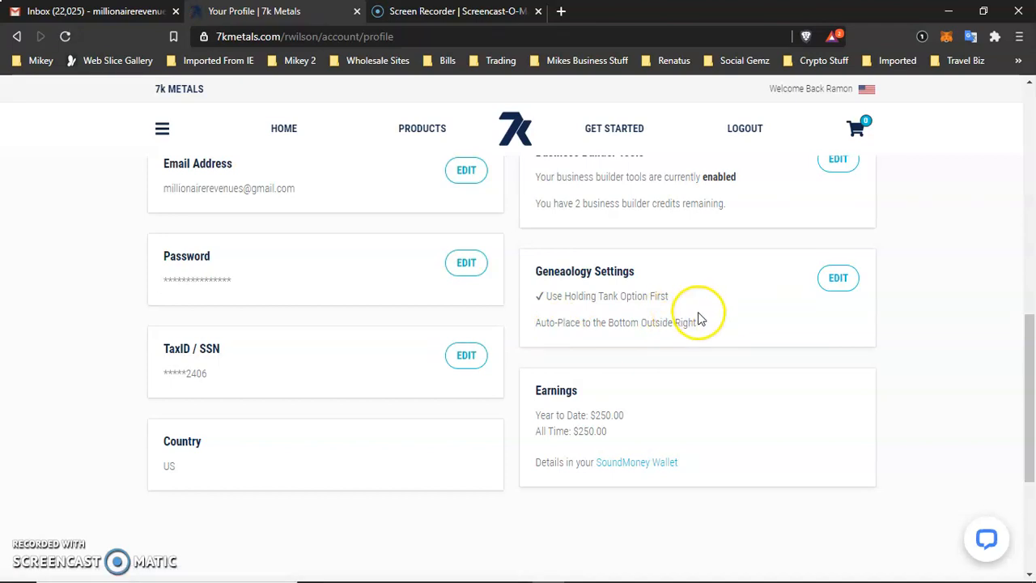
mouse_move(729, 320)
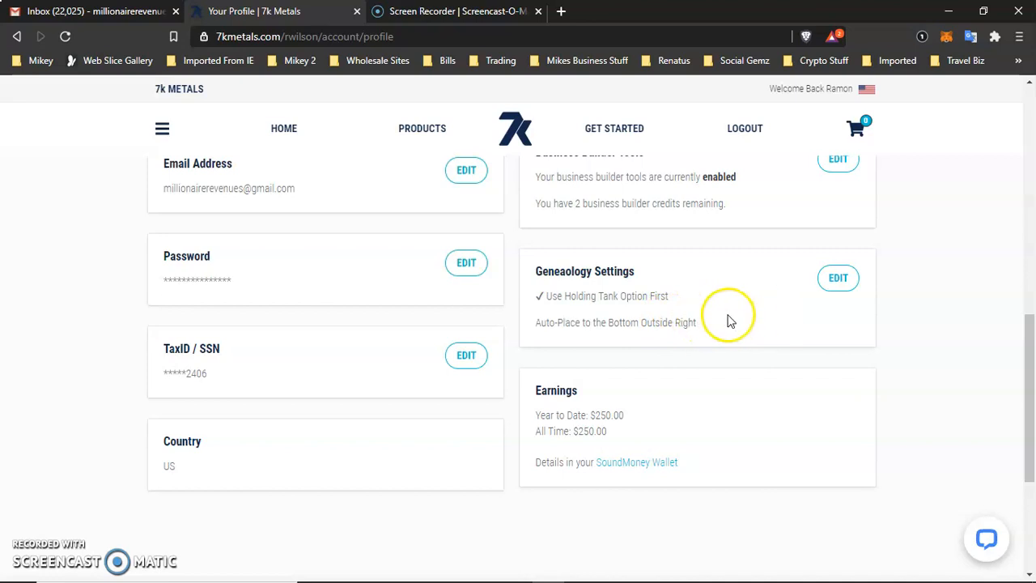
mouse_move(664, 291)
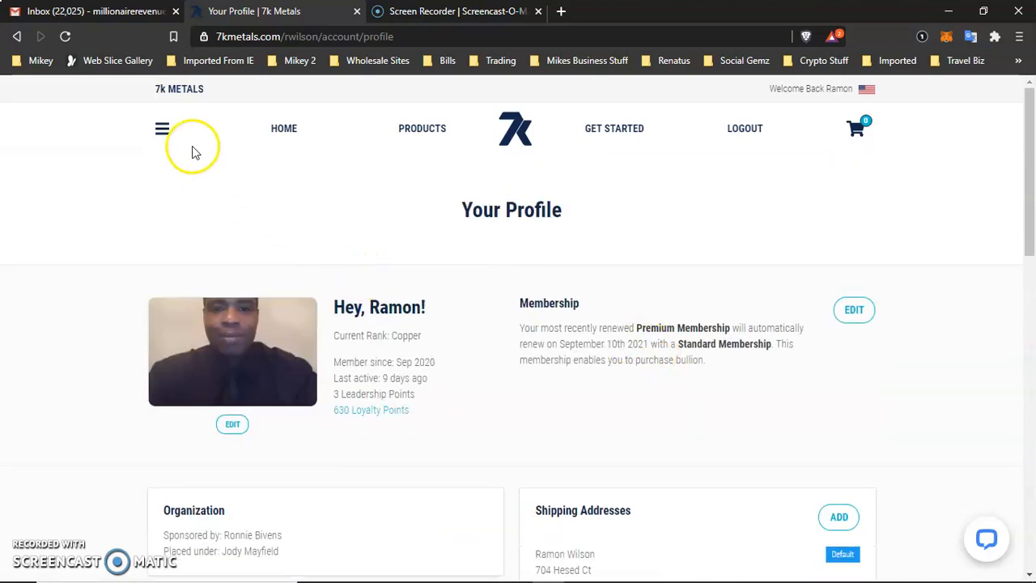
- Go to My Account > Sound Money Wallet and review the $136.71 portfolio and transaction history
click(162, 128)
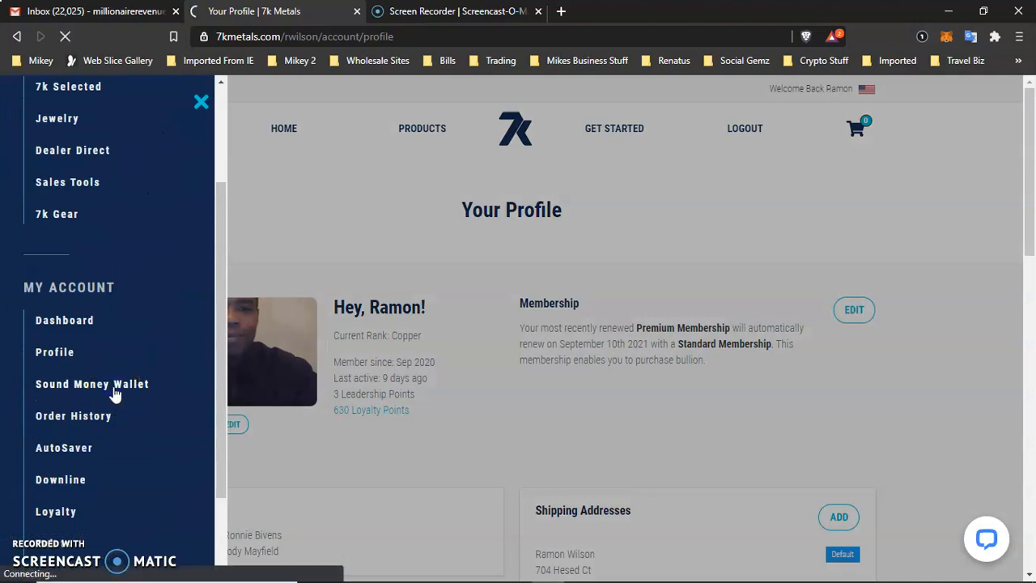
click(93, 384)
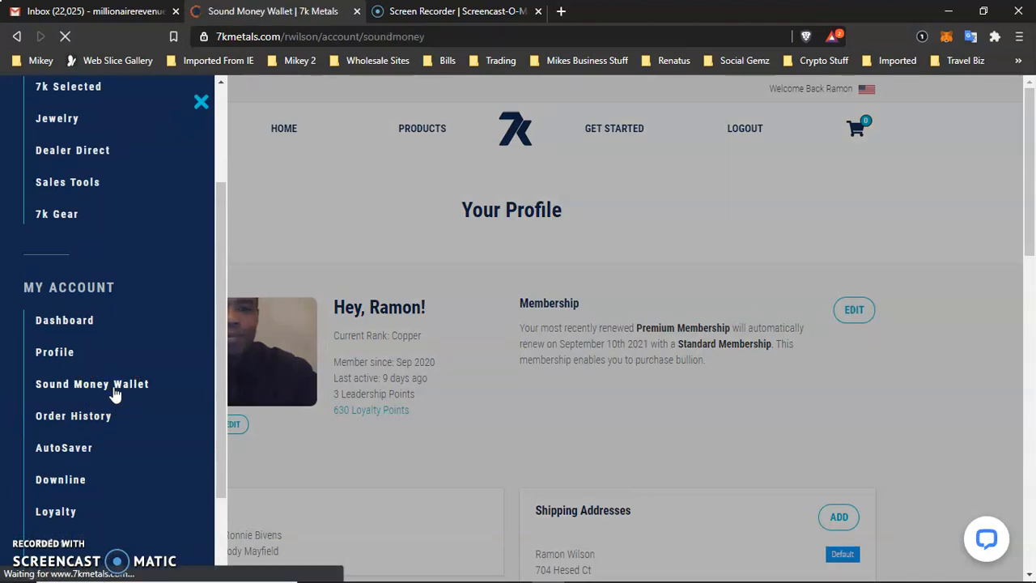
click(91, 384)
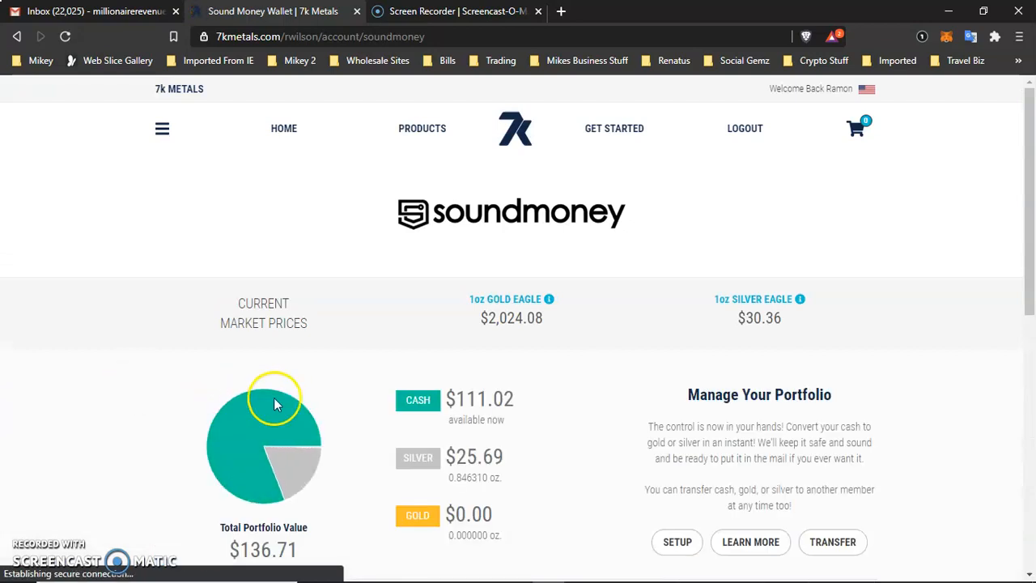
scroll(down, 3)
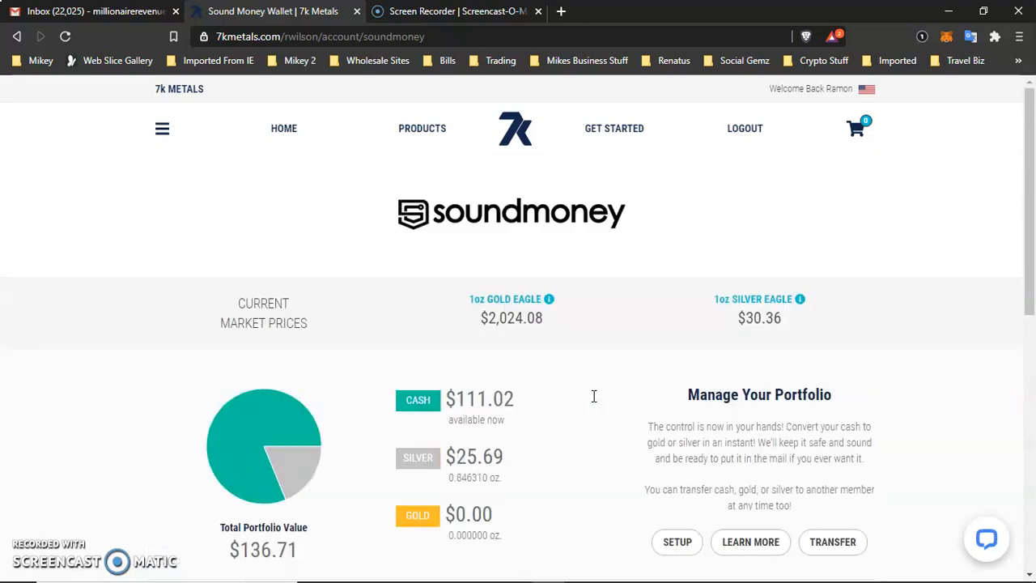
mouse_move(619, 373)
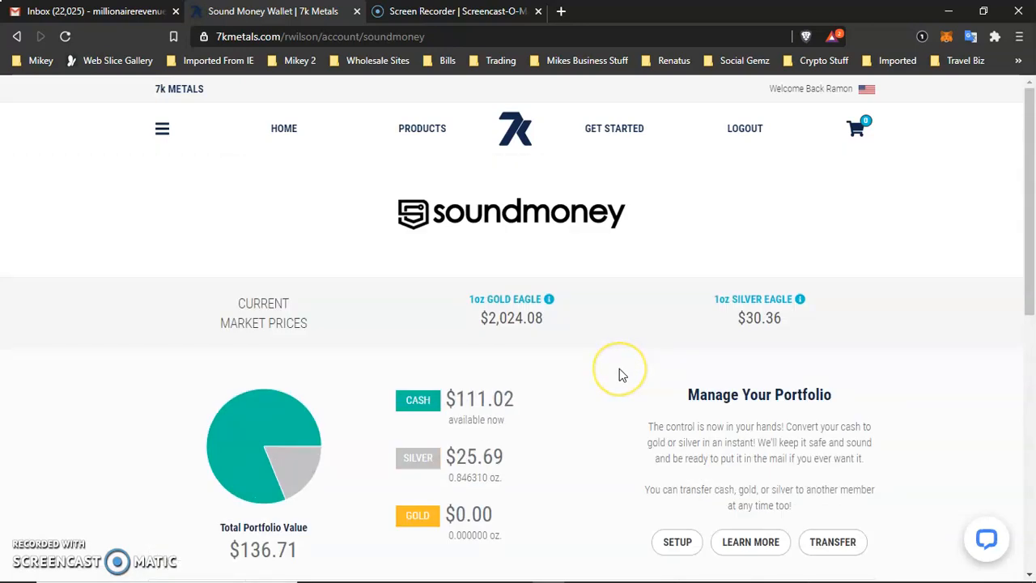
scroll(down, 3)
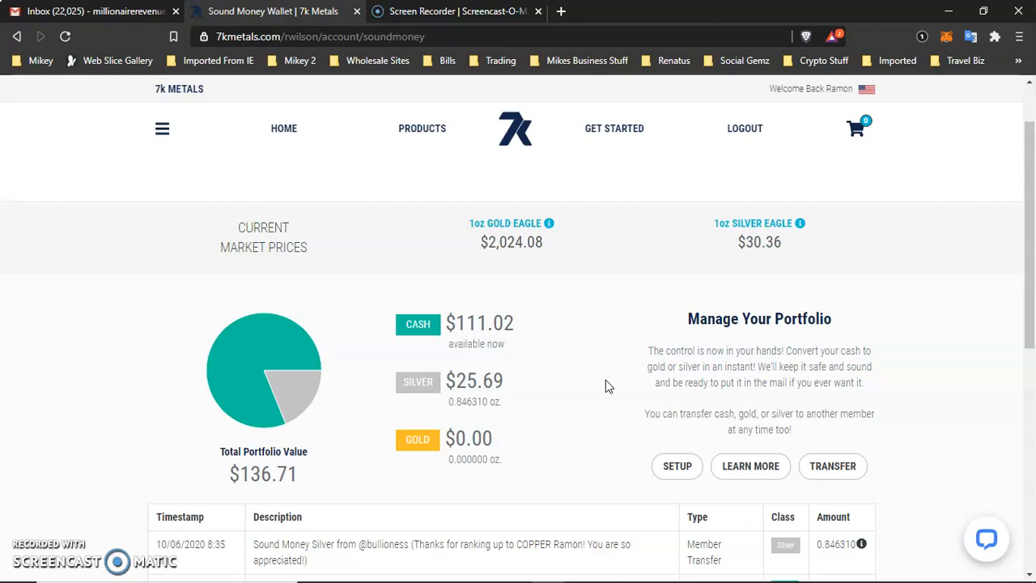
scroll(down, 3)
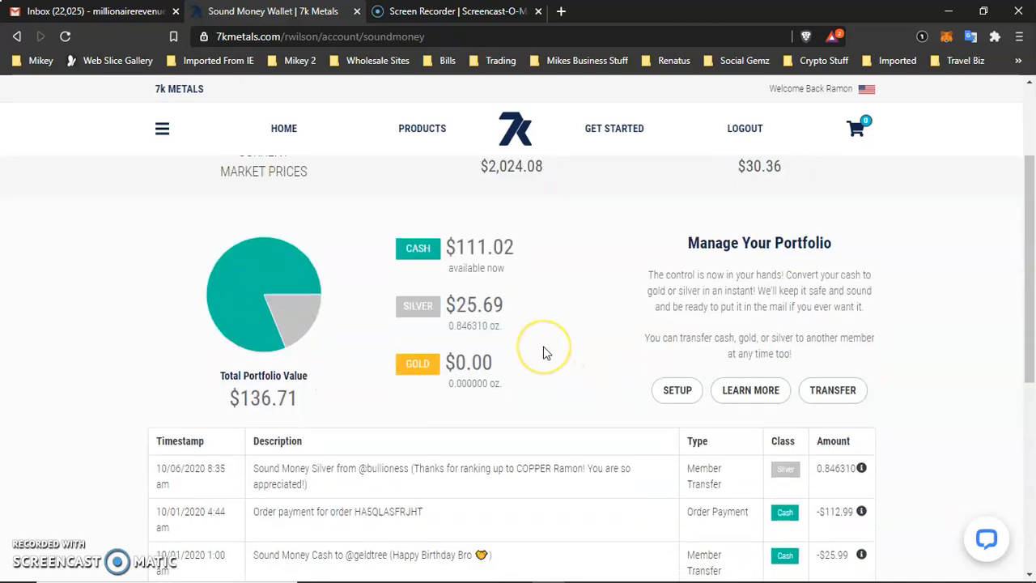
mouse_move(478, 267)
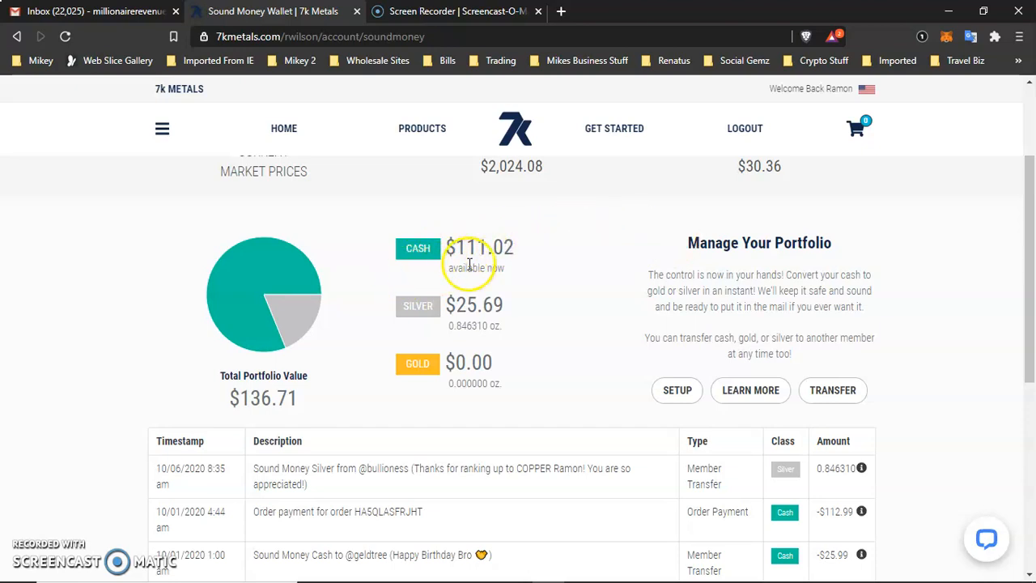
mouse_move(473, 304)
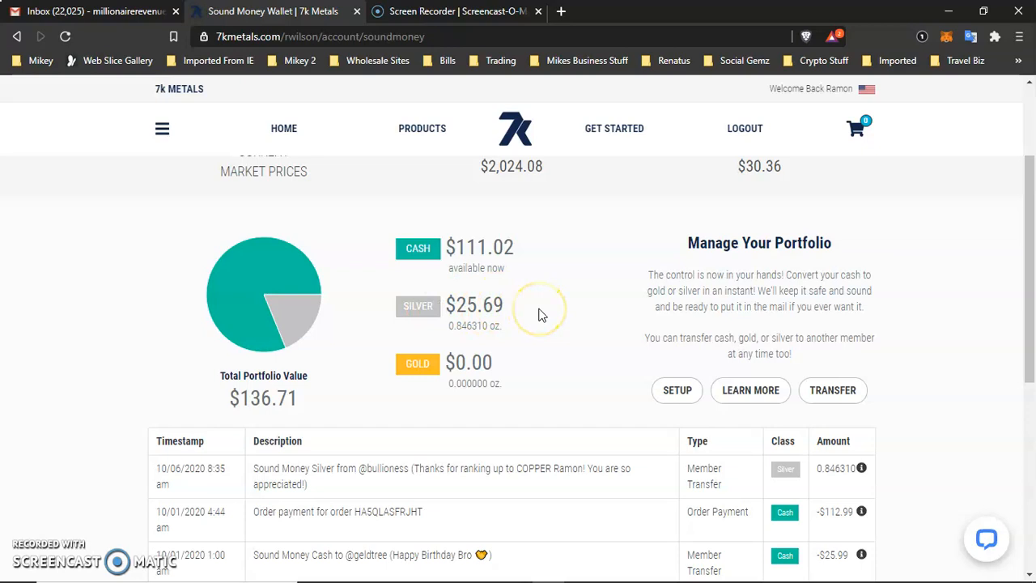
mouse_move(832, 390)
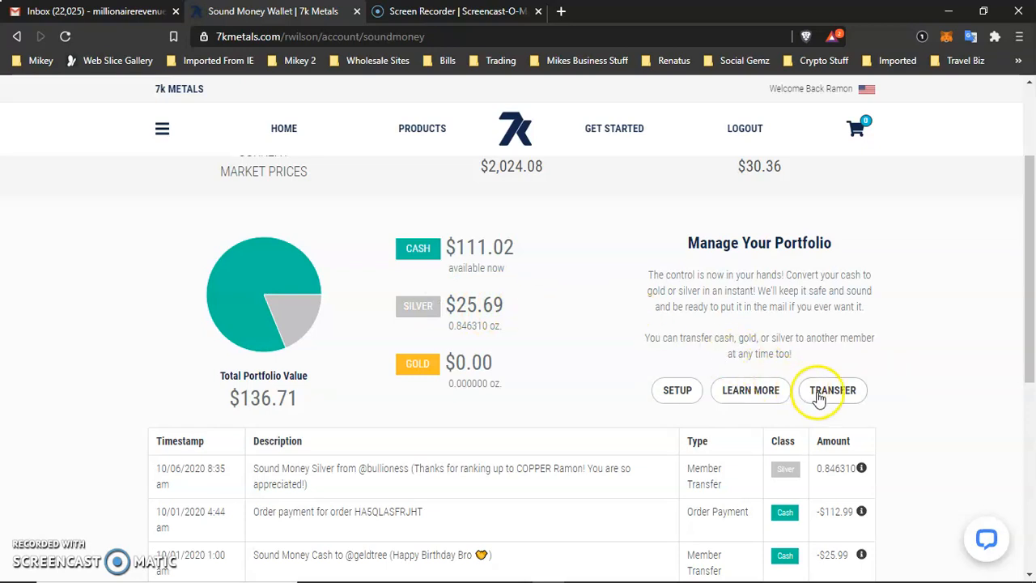
scroll(down, 3)
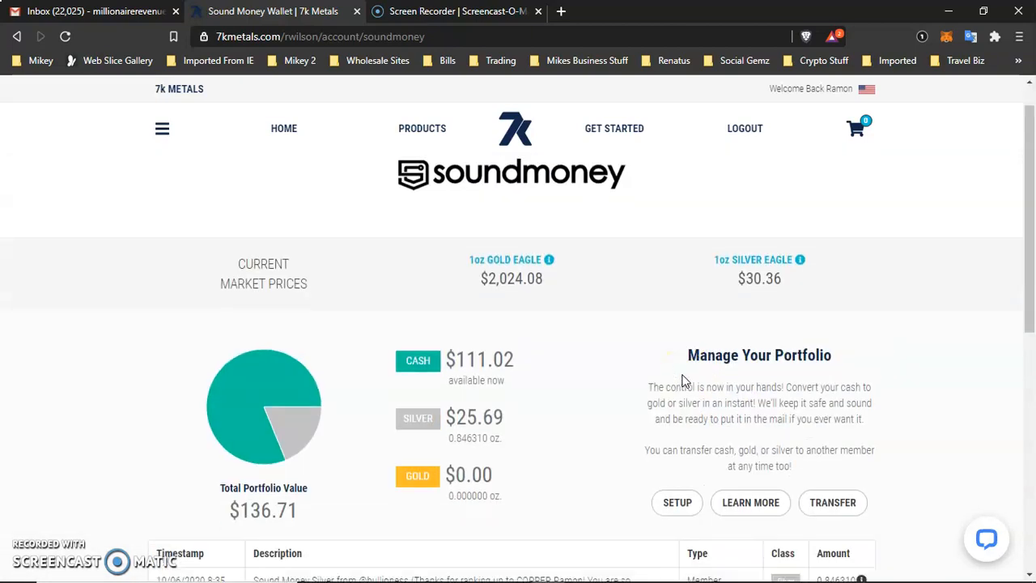
scroll(down, 3)
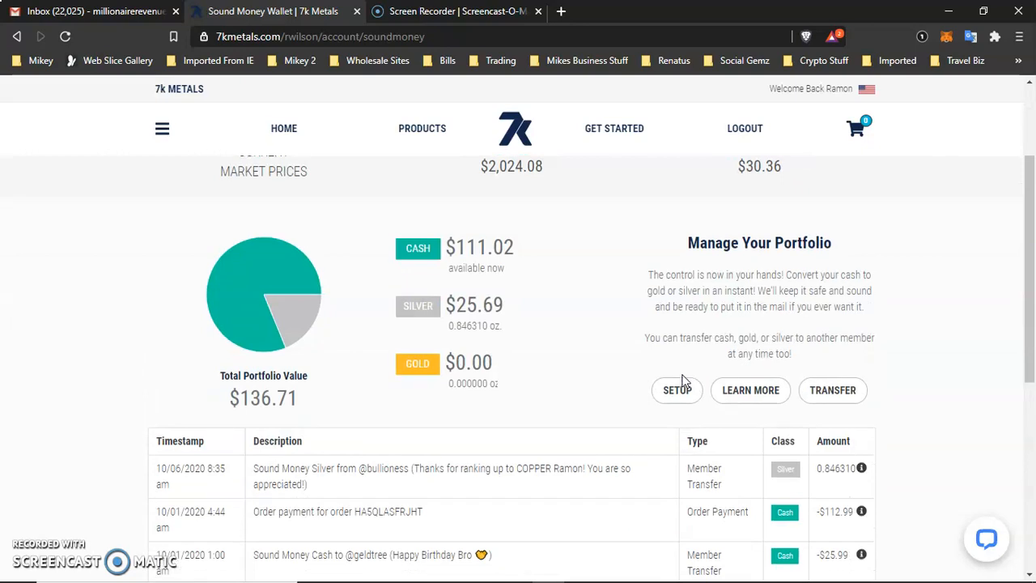
mouse_move(348, 161)
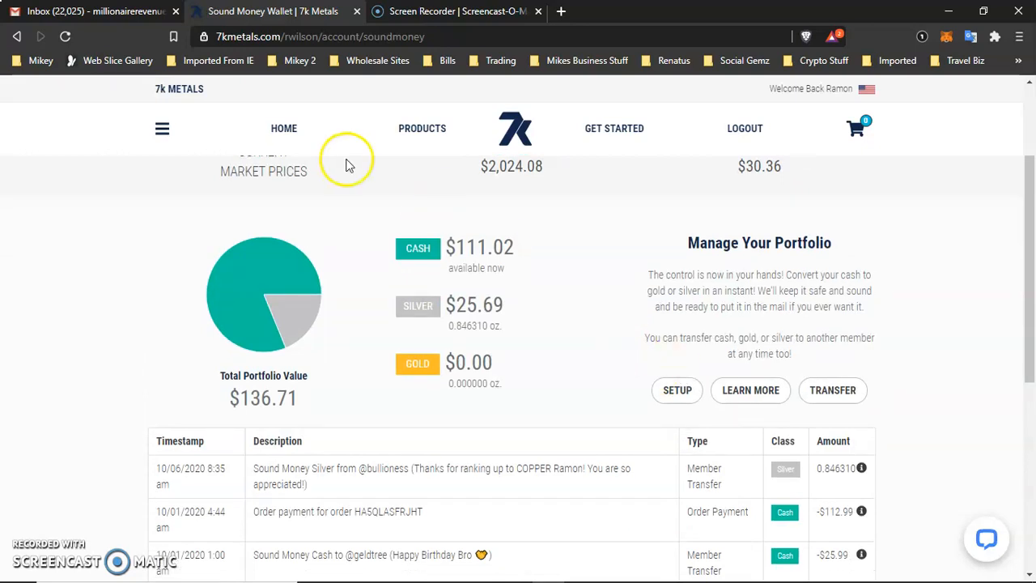
- Bring up the site navigation menu over the Sound Money wallet page
click(162, 128)
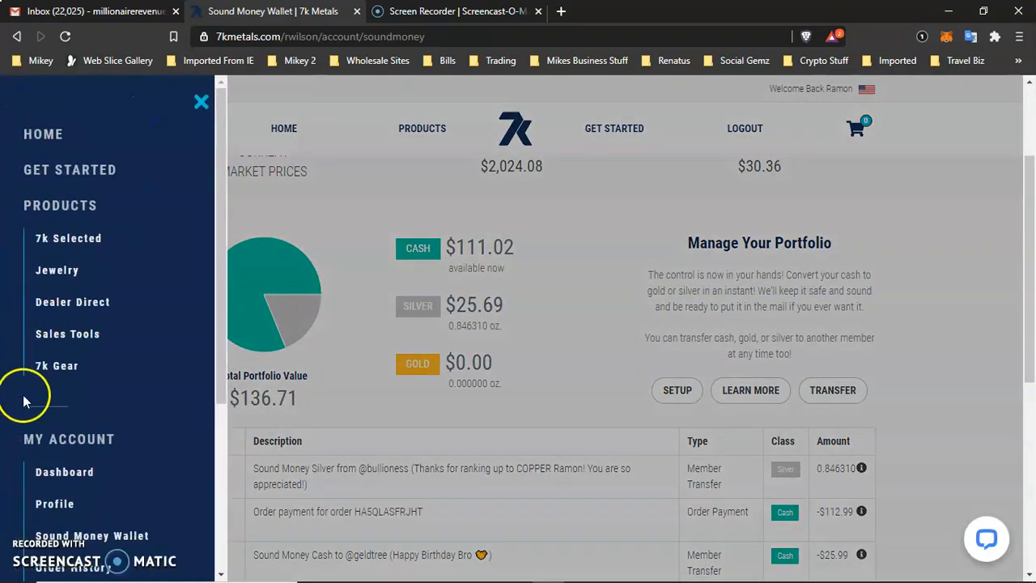
mouse_move(181, 110)
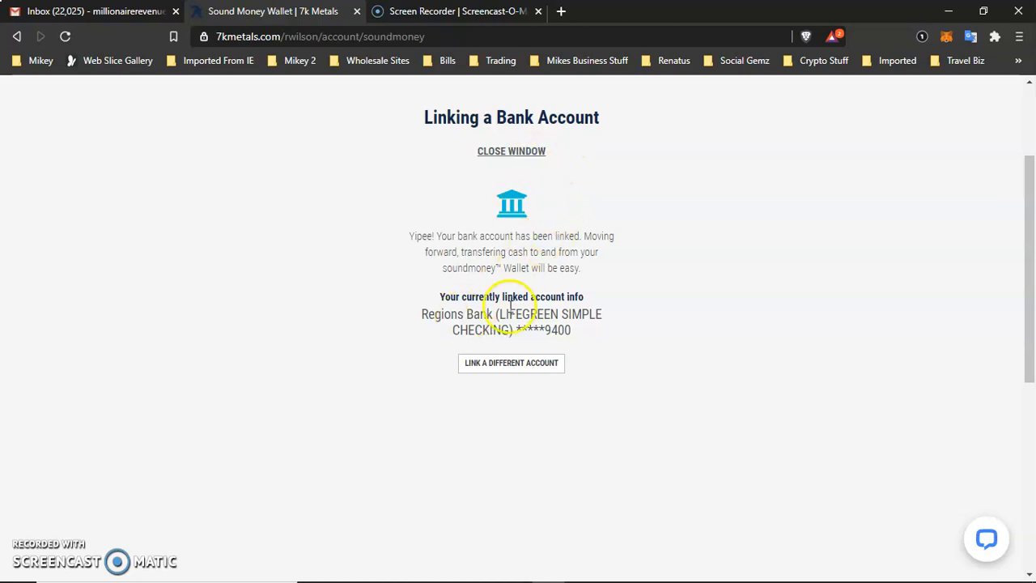
mouse_move(590, 180)
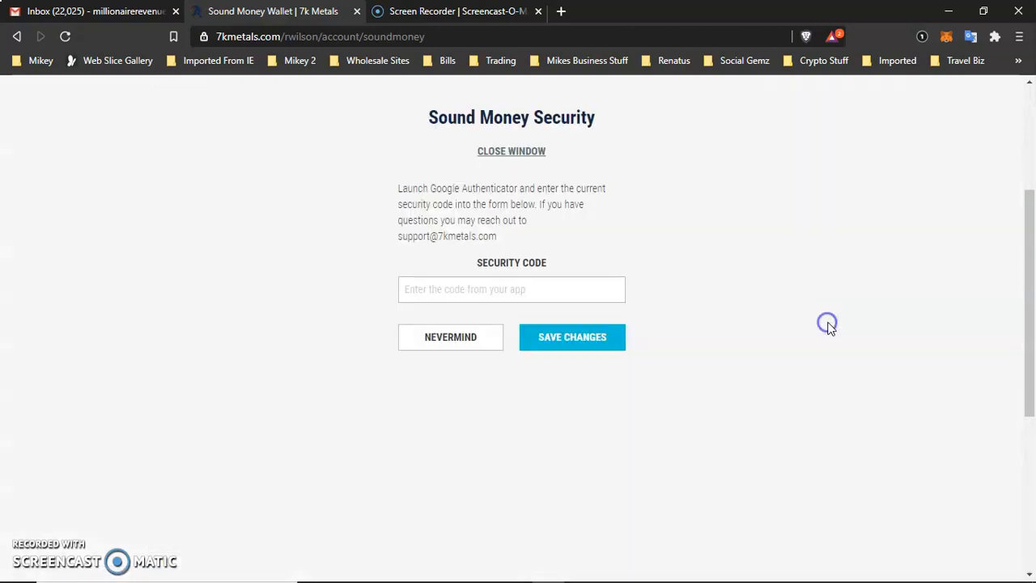
click(542, 288)
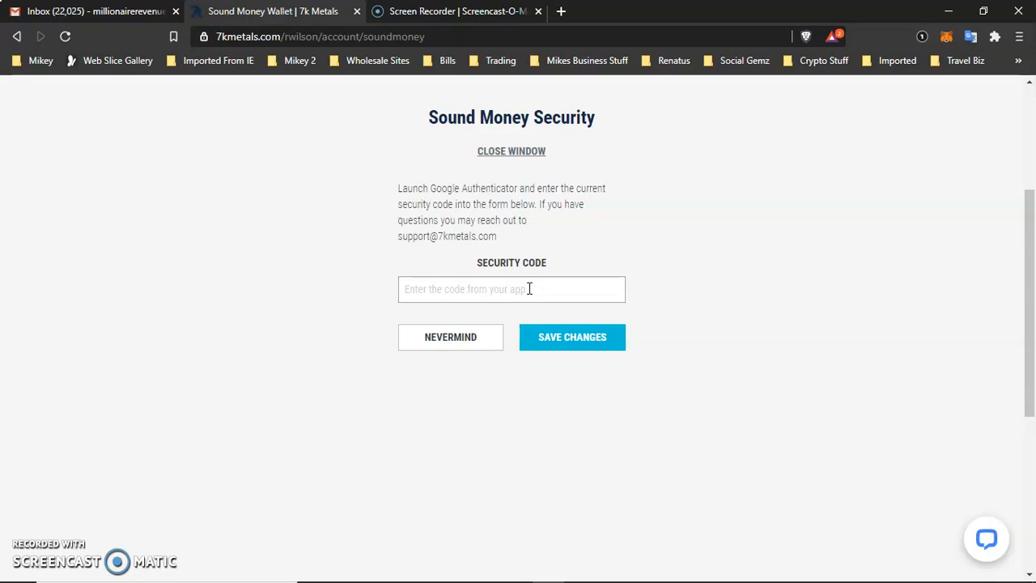
click(512, 288)
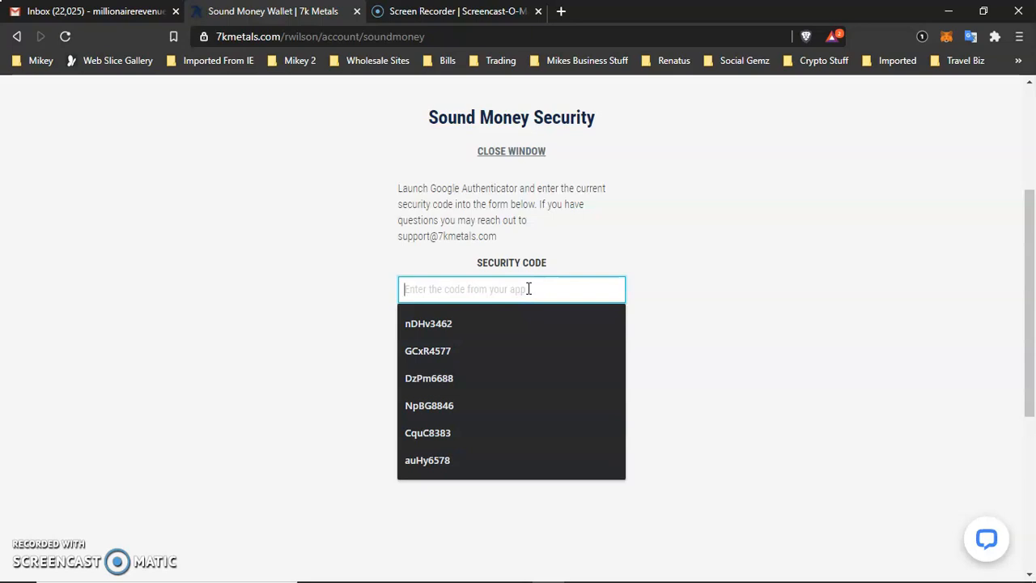
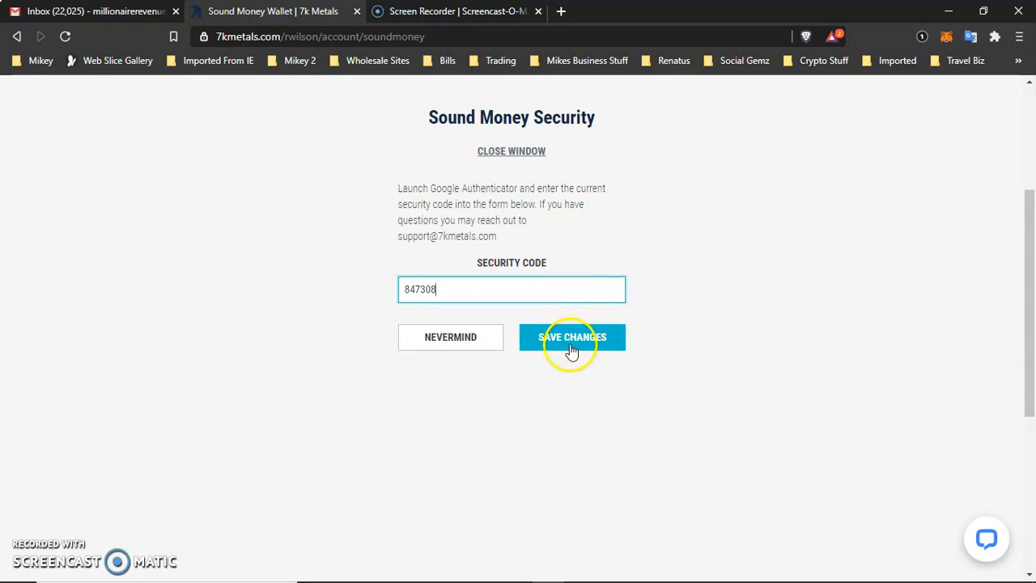
click(573, 337)
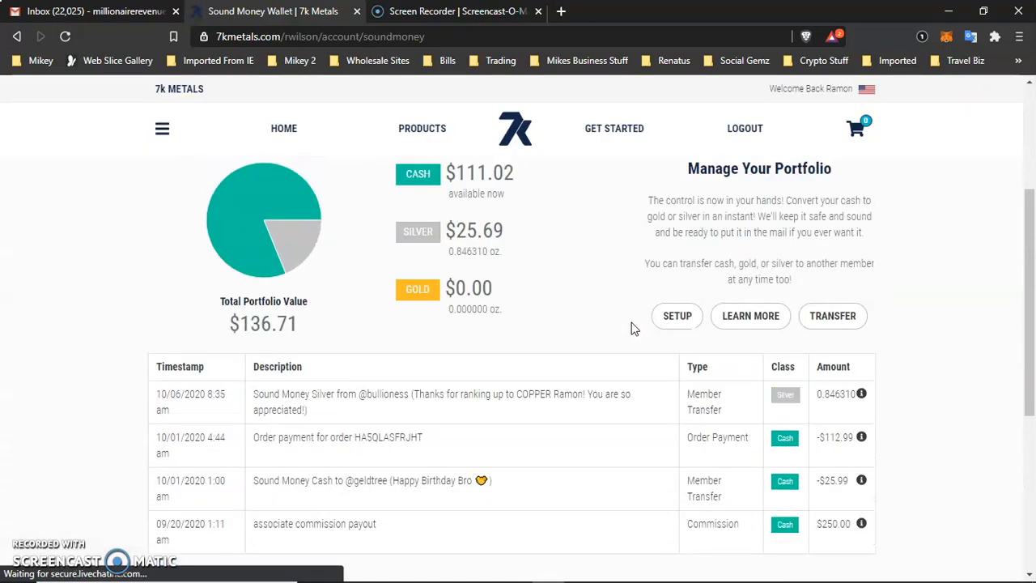
scroll(down, 3)
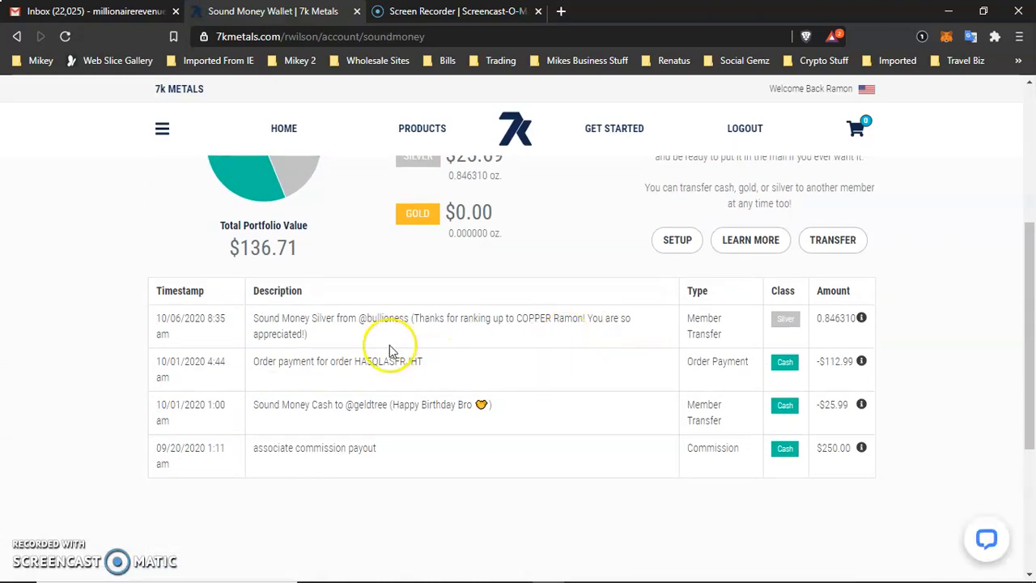
mouse_move(398, 323)
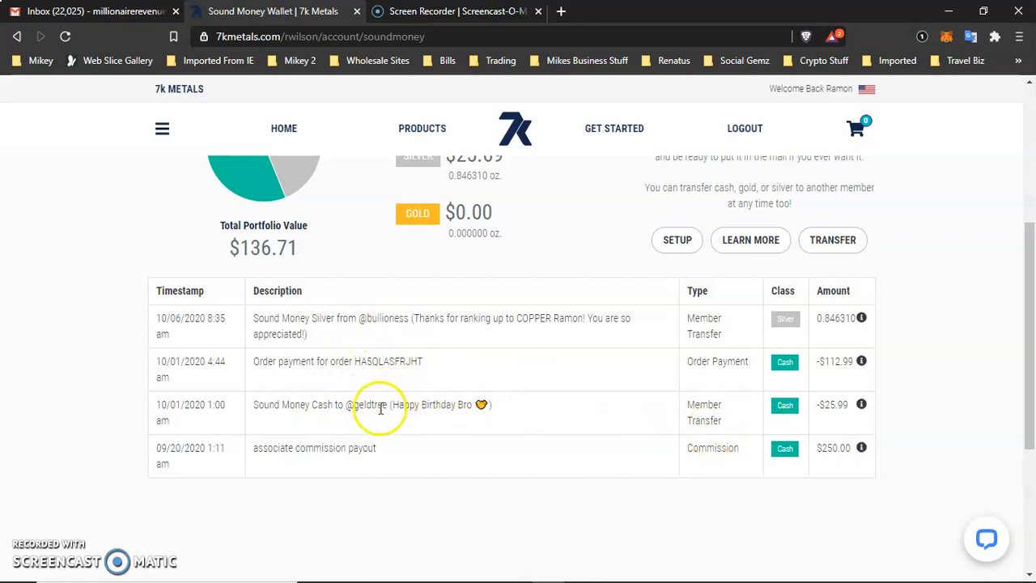
mouse_move(340, 366)
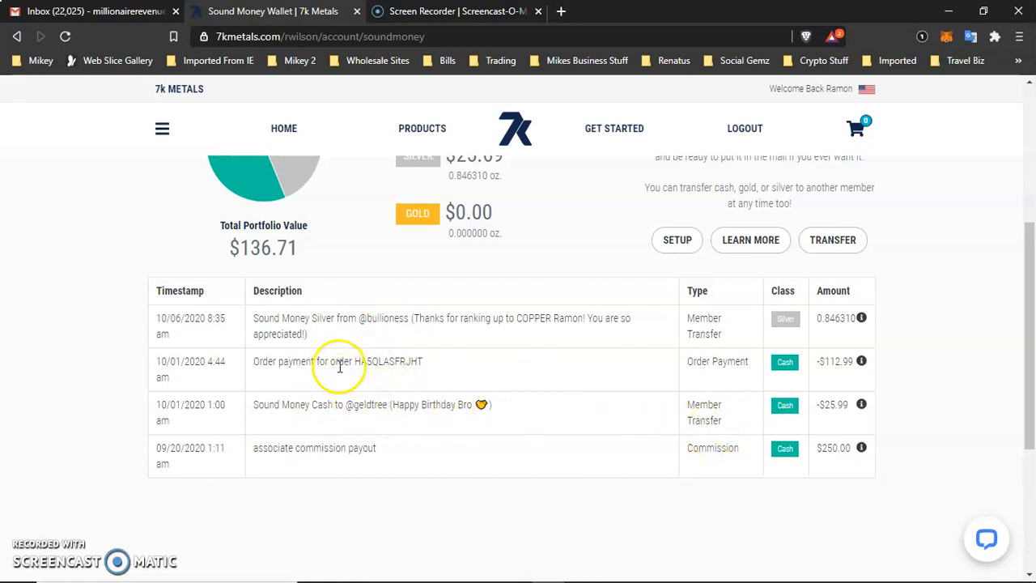
mouse_move(366, 330)
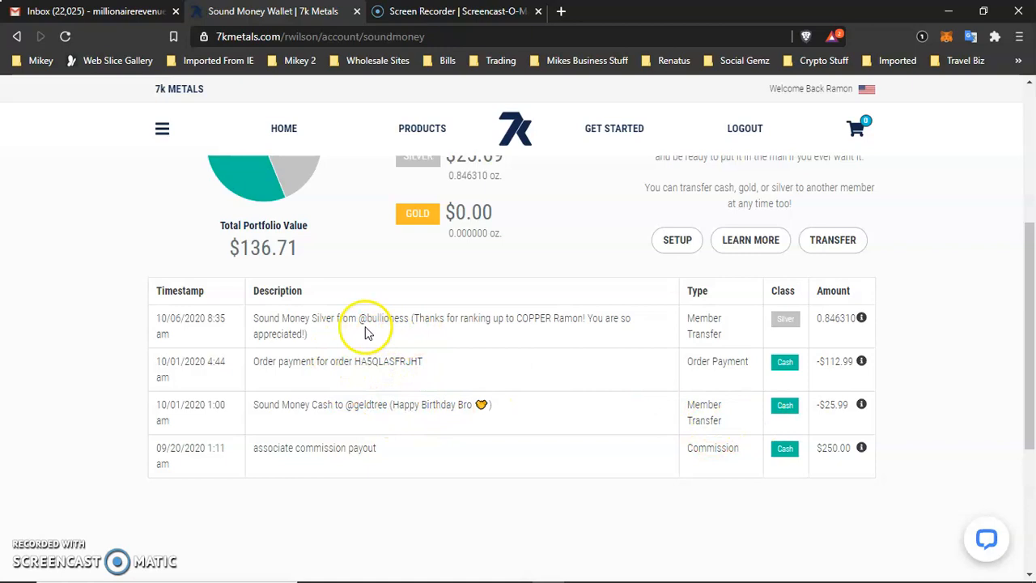
mouse_move(382, 330)
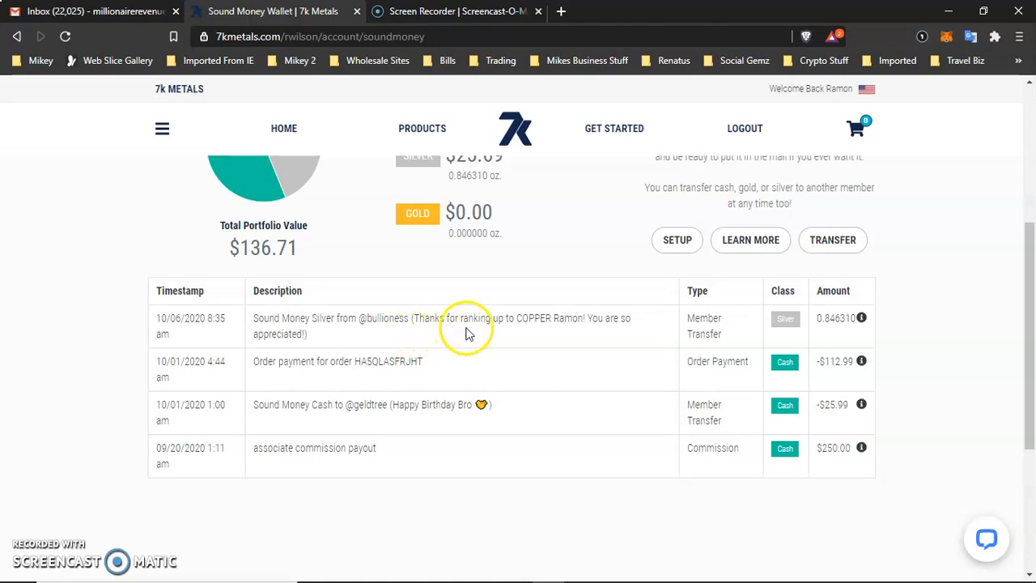
mouse_move(678, 340)
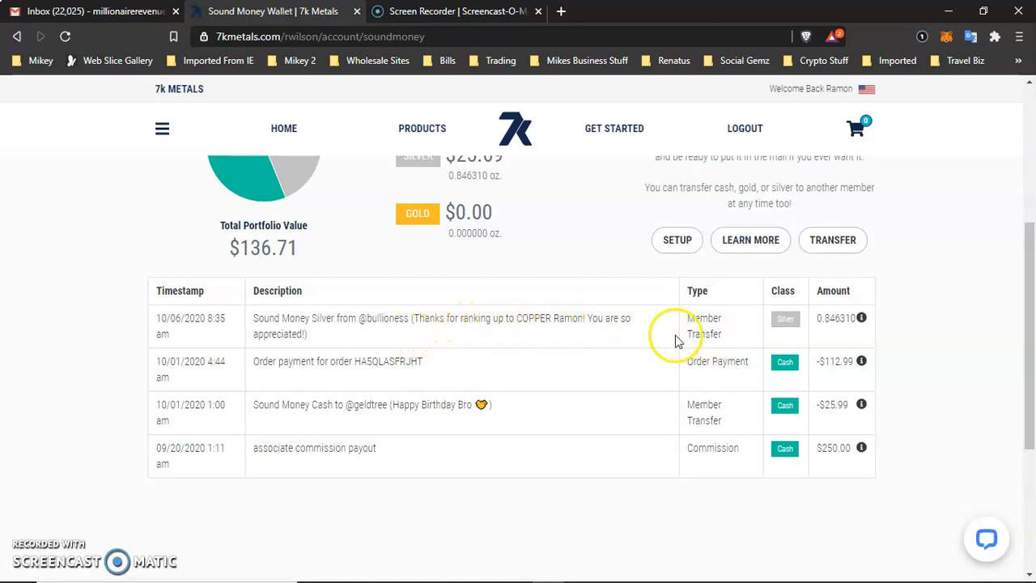
mouse_move(639, 350)
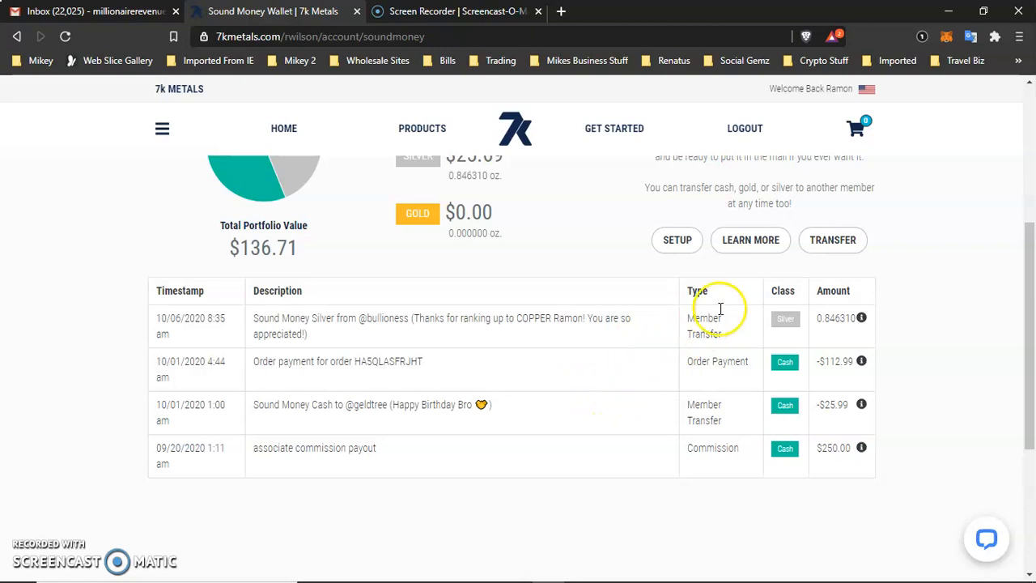
mouse_move(832, 240)
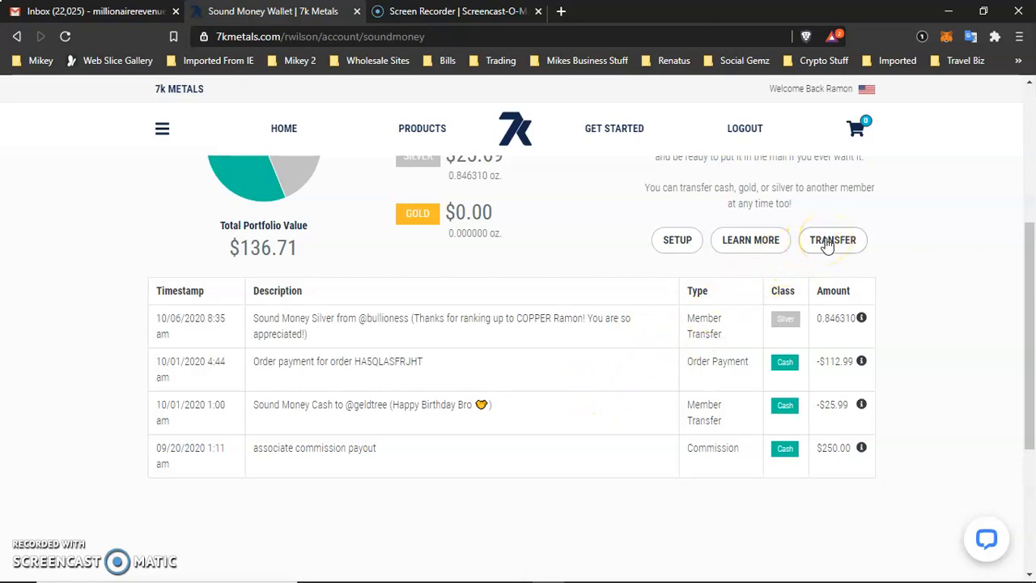
- Start a wallet transfer from the Sound Money Silver Balance to another member with an initial amount
click(833, 239)
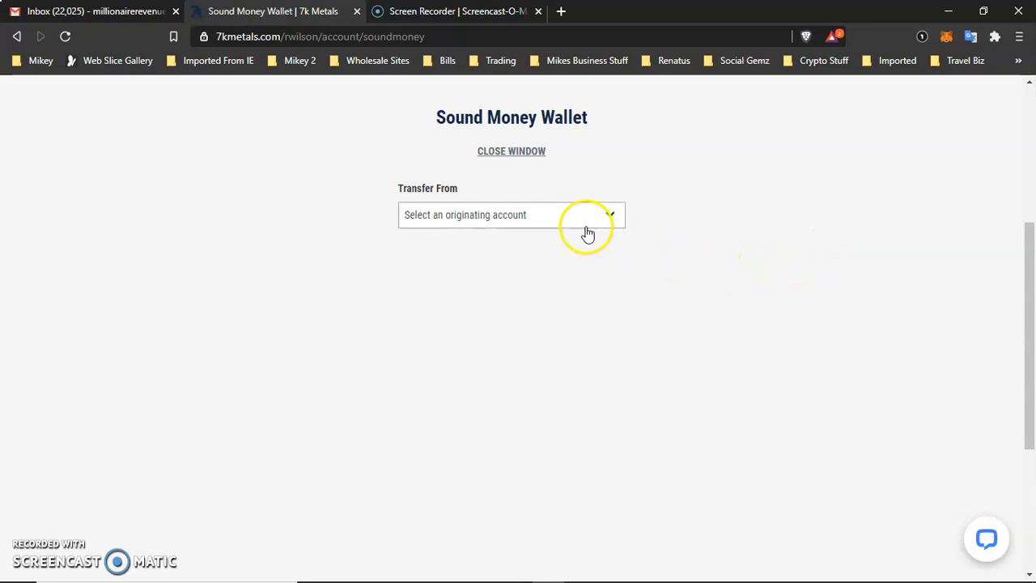
click(511, 214)
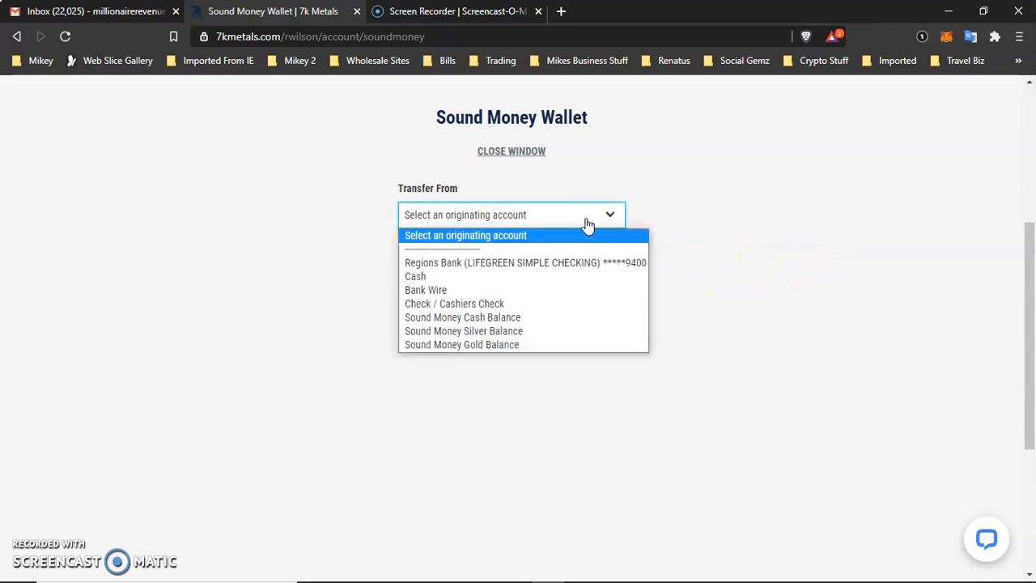
mouse_move(535, 289)
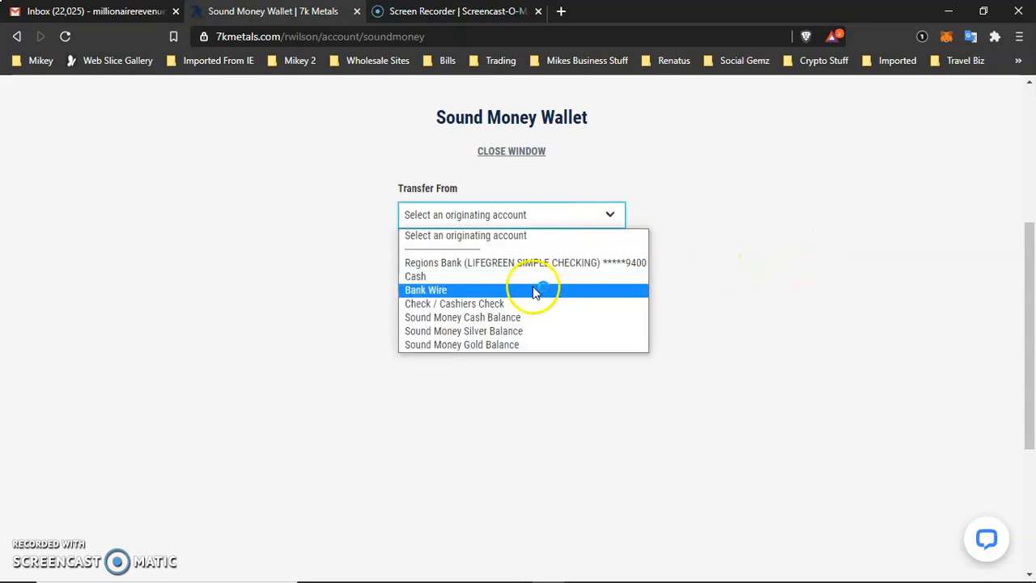
mouse_move(515, 330)
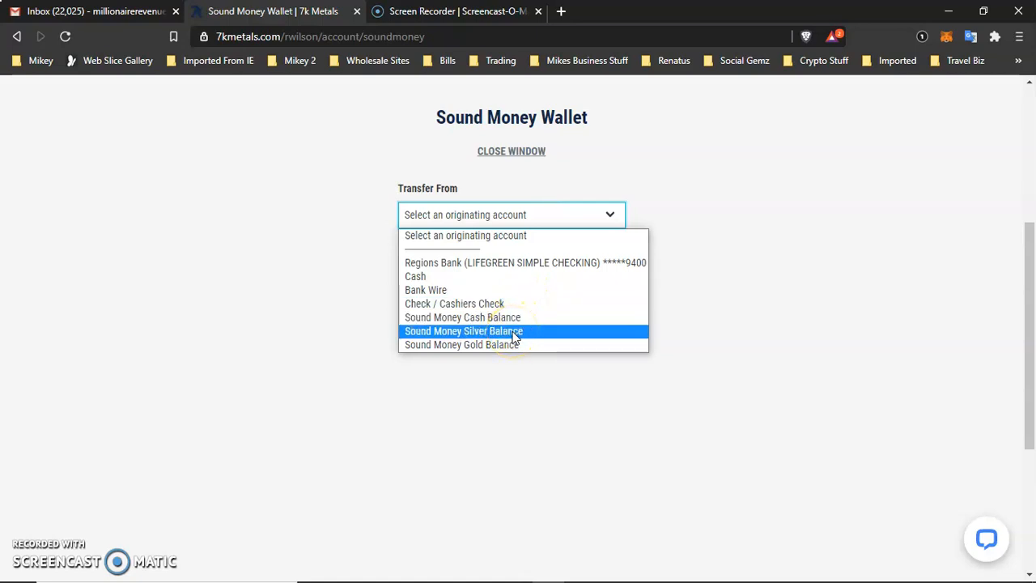
click(463, 330)
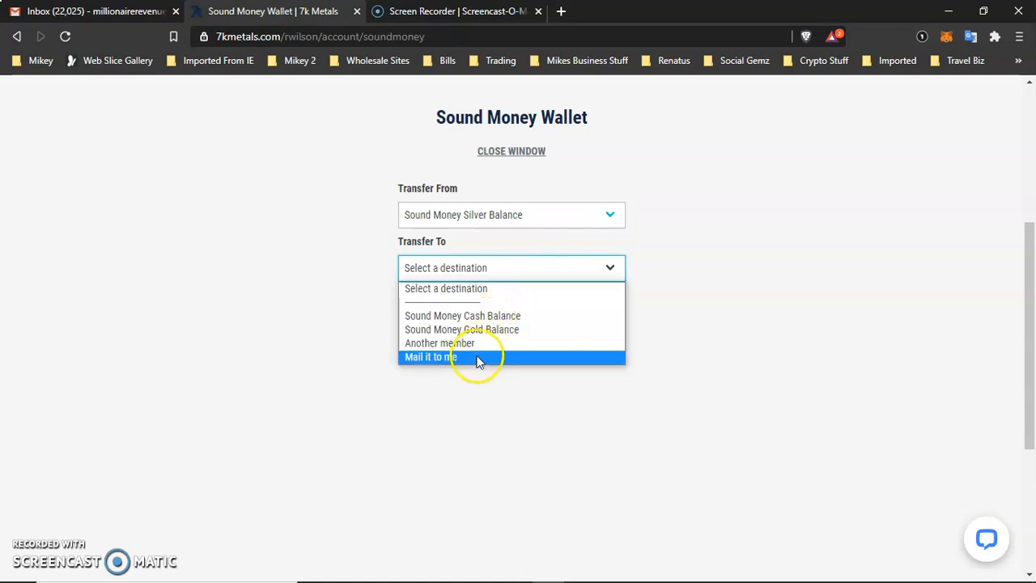
mouse_move(485, 316)
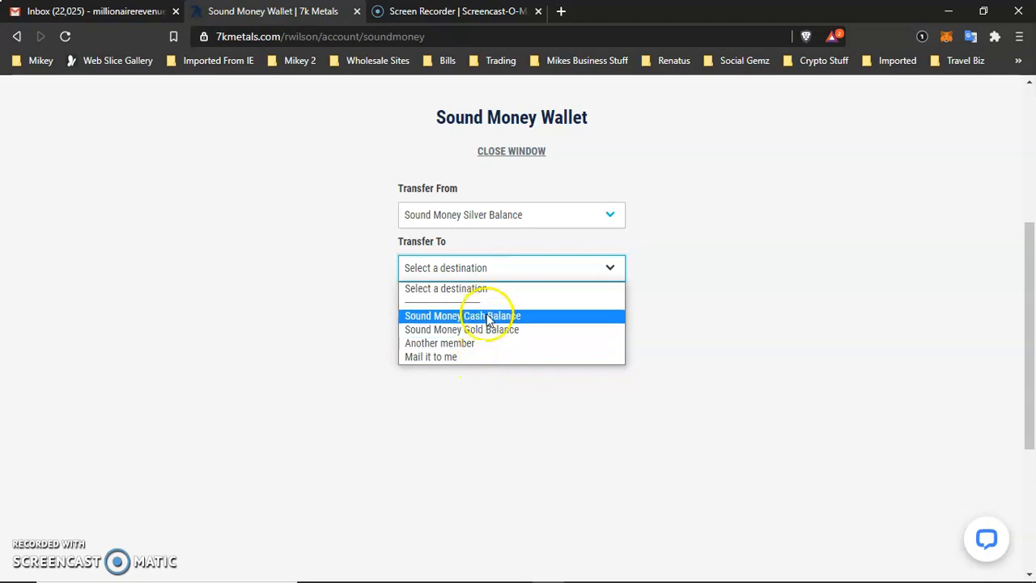
click(440, 343)
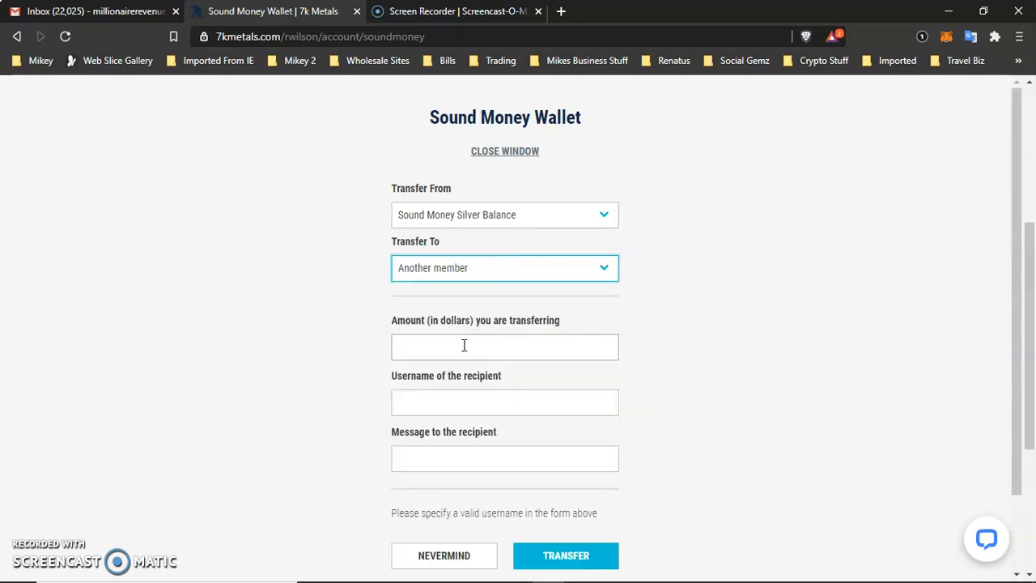
click(505, 346)
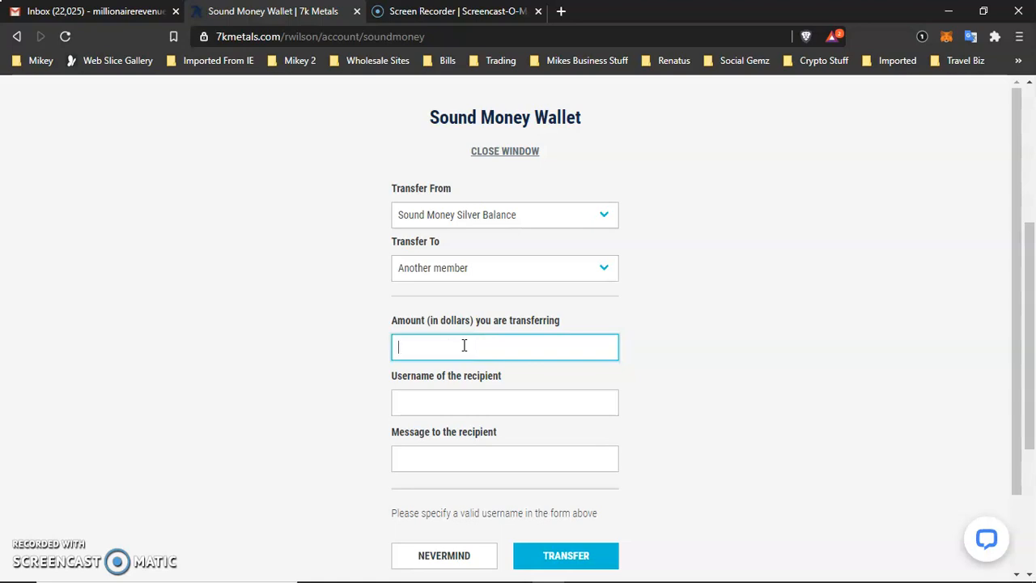
text(25.0)
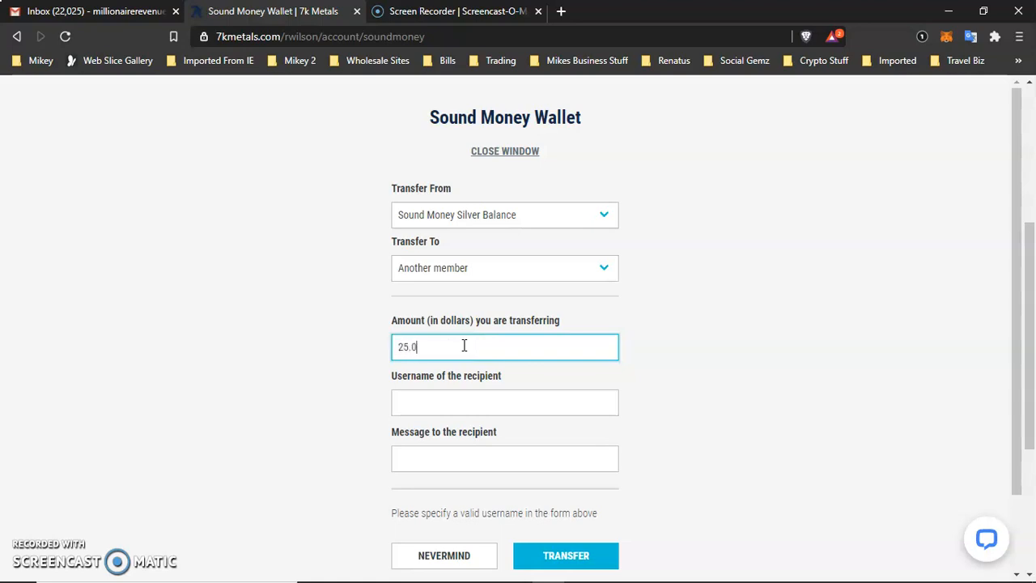
click(505, 416)
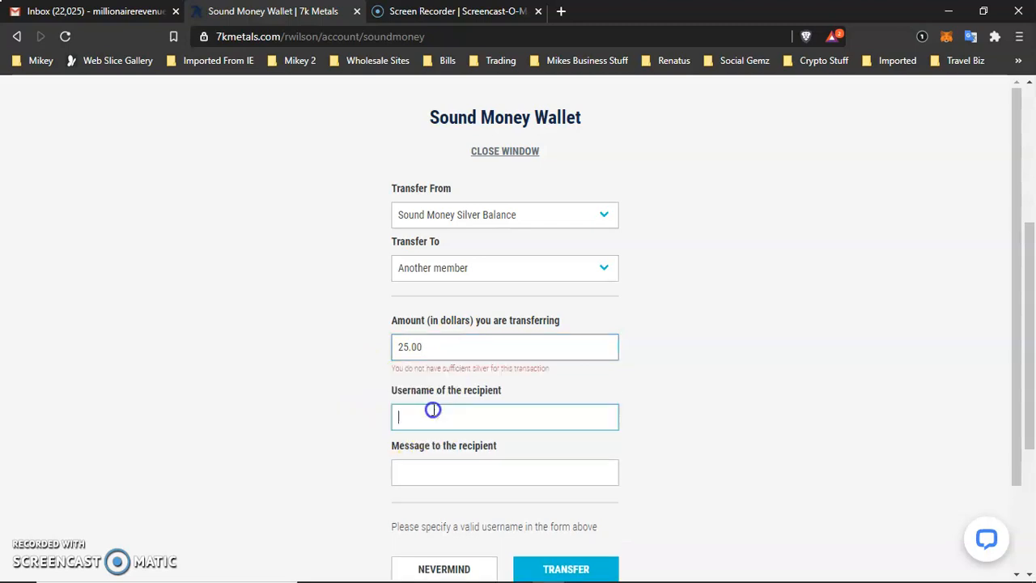
mouse_move(486, 353)
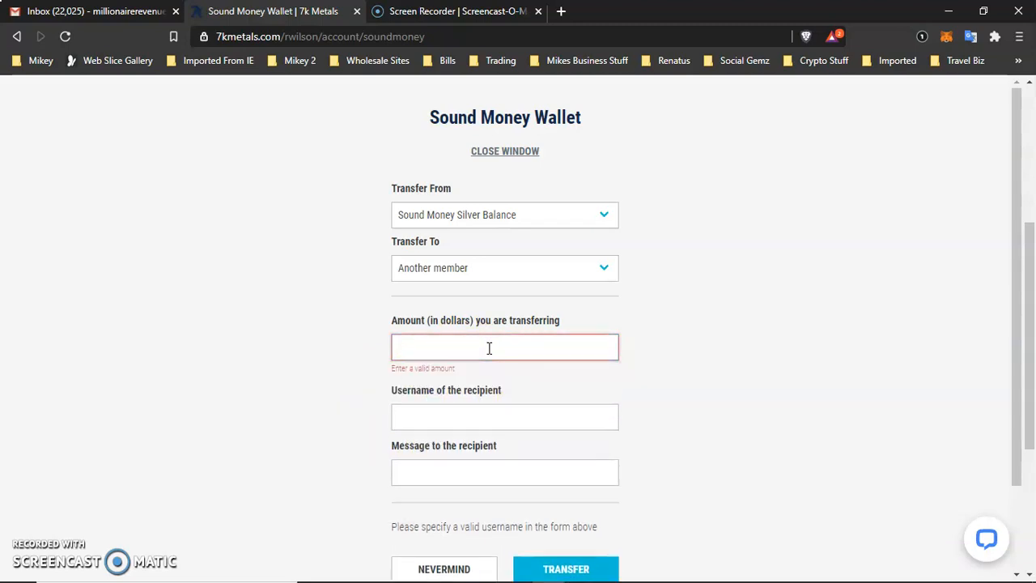
- Set the amount to 10.00, enter recipient username 'MSB' and review the matched member and fee
text(10.00)
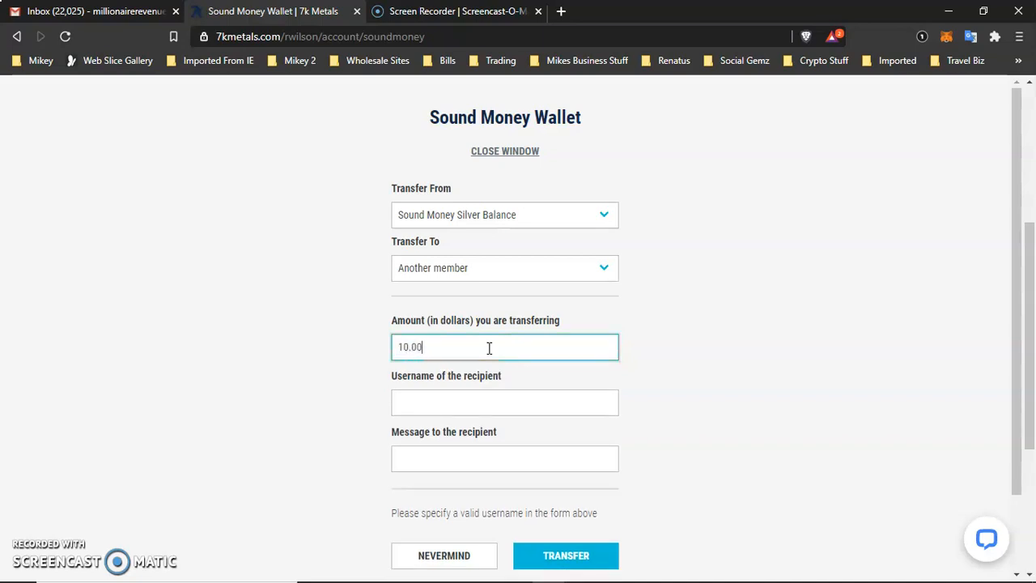
click(505, 401)
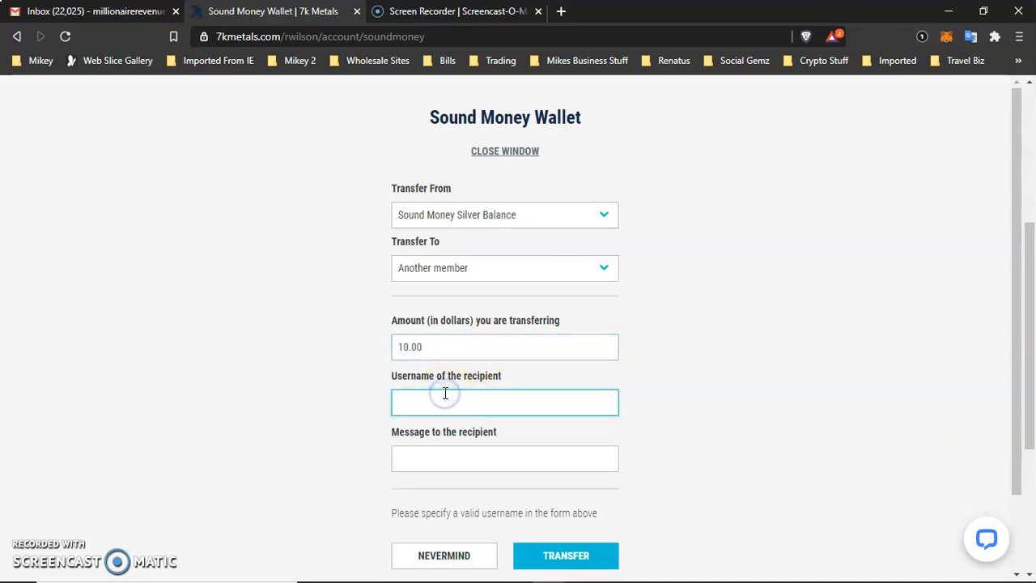
text(M)
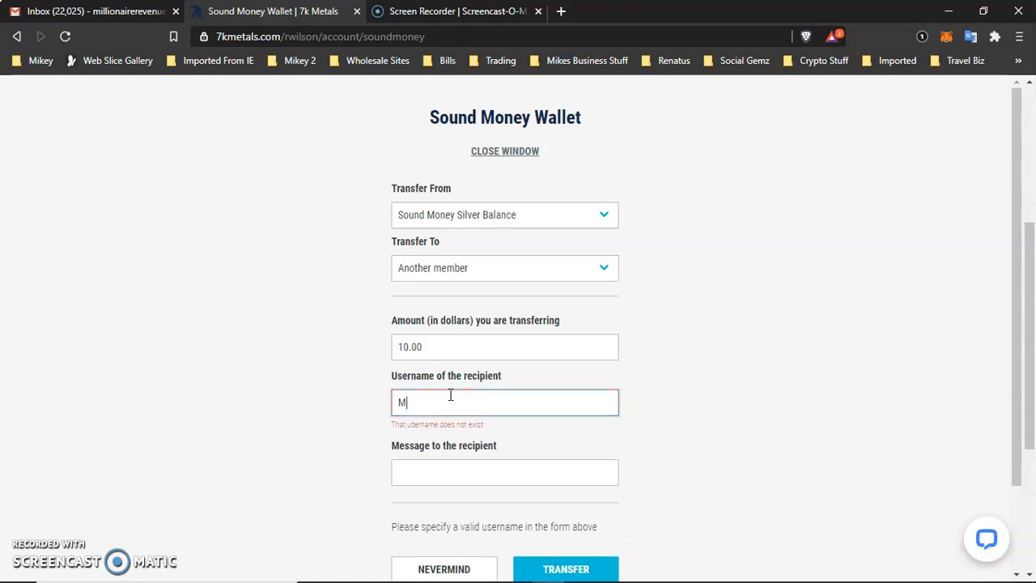
text(SB)
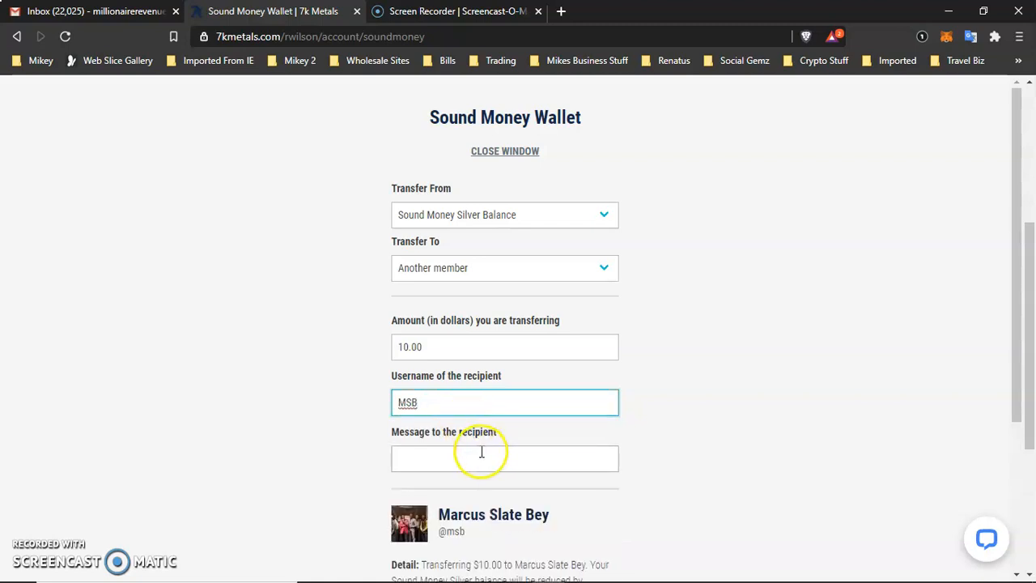
scroll(down, 3)
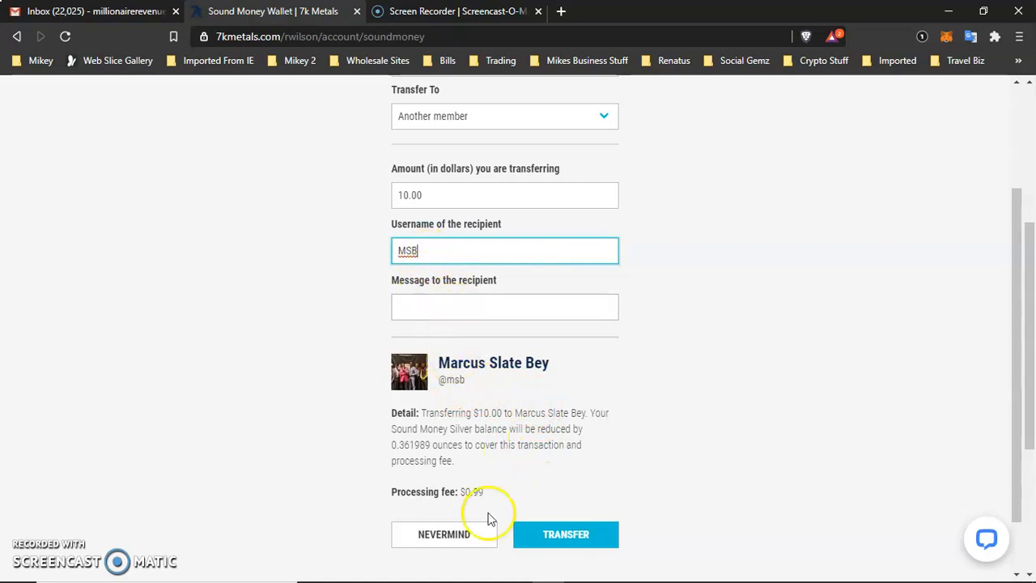
mouse_move(510, 489)
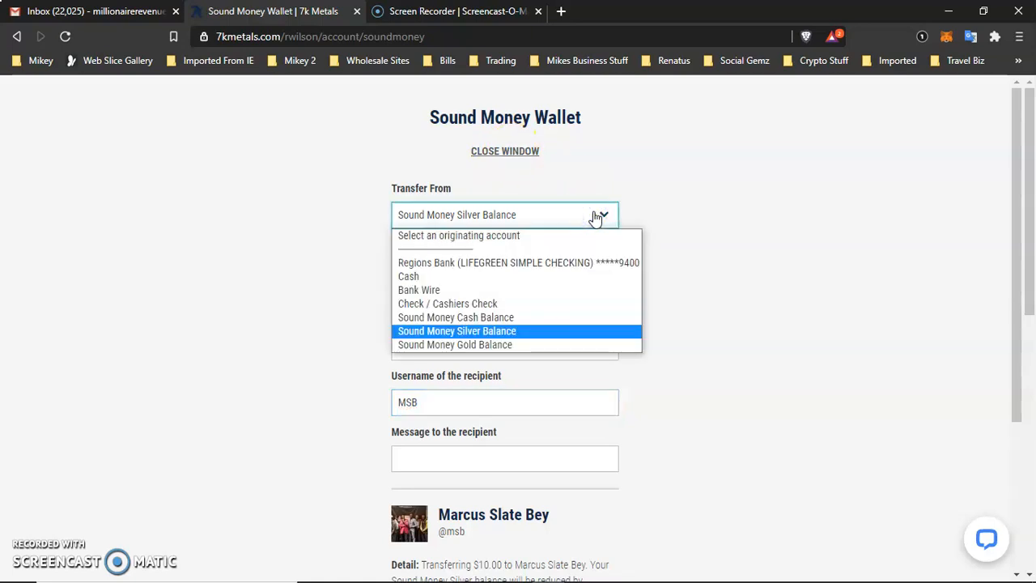
mouse_move(447, 305)
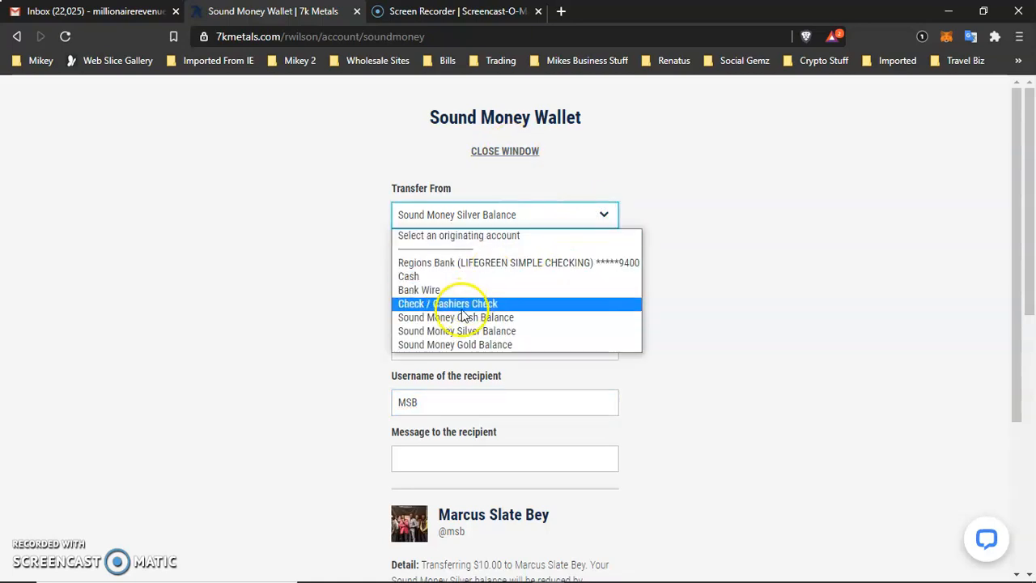
mouse_move(457, 316)
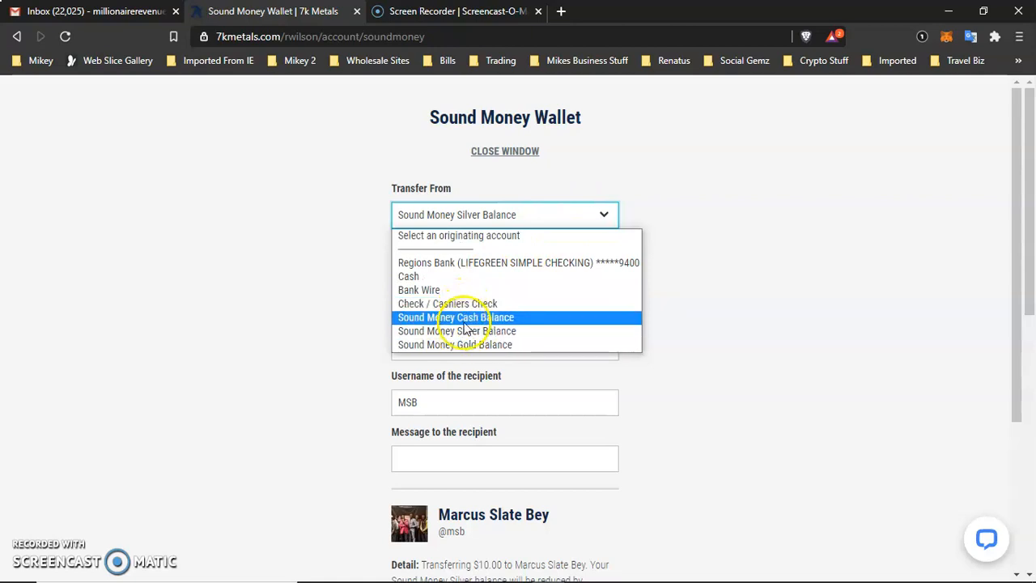
- Fill a $100.00 transfer from Sound Money Cash Balance to the linked Regions Bank account and review the free fee
click(455, 316)
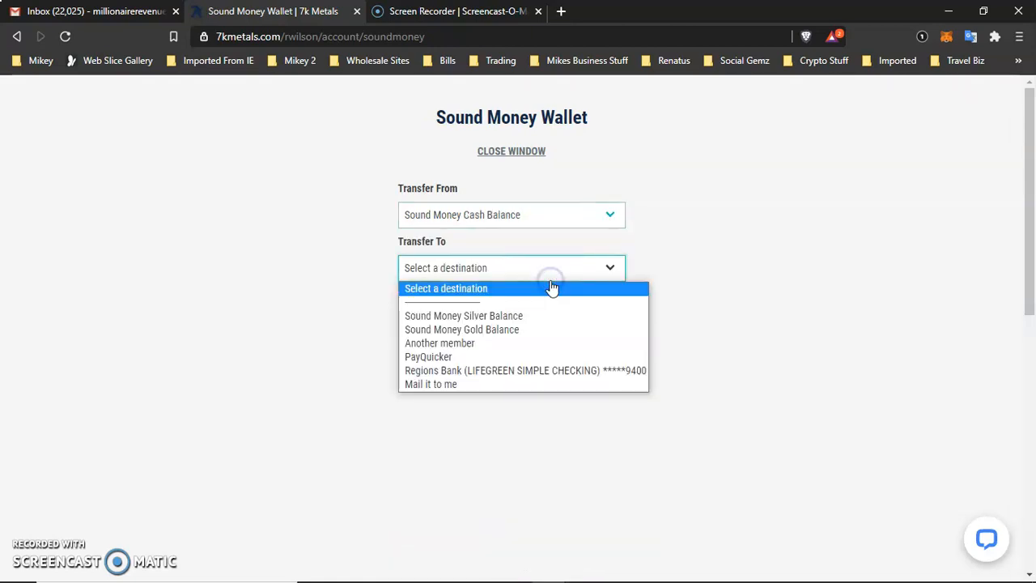
click(502, 369)
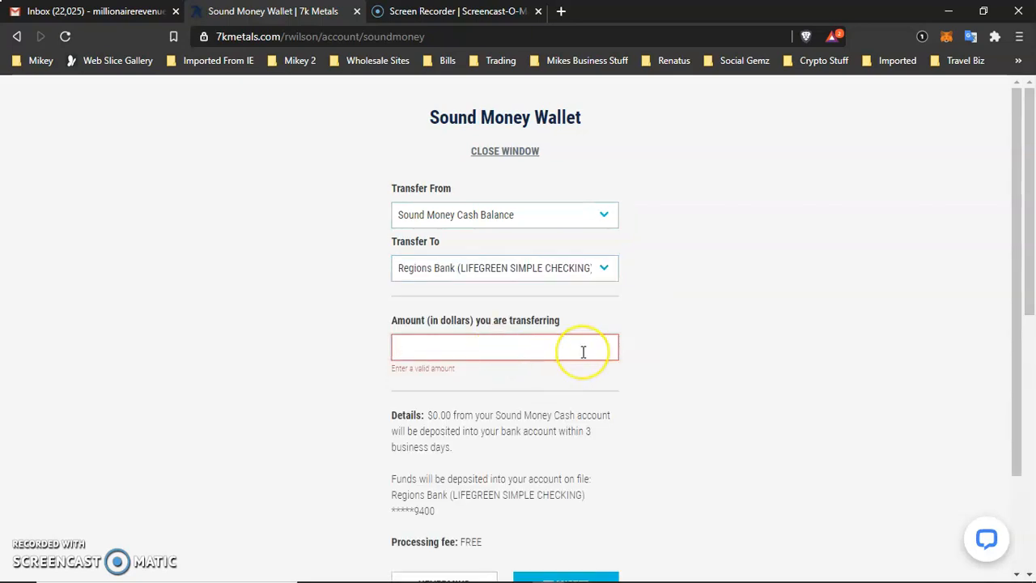
text(100.00)
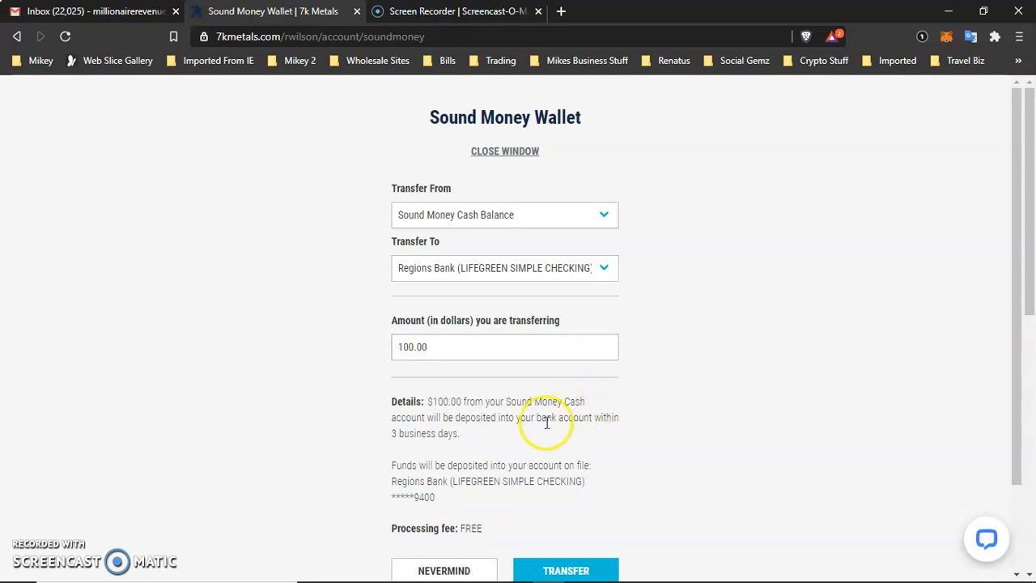
scroll(down, 3)
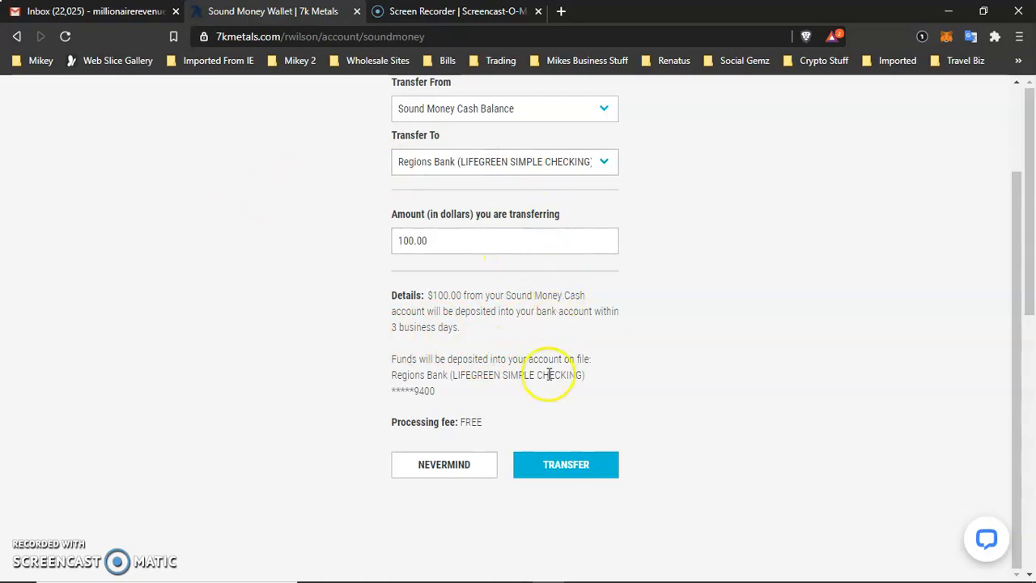
mouse_move(609, 414)
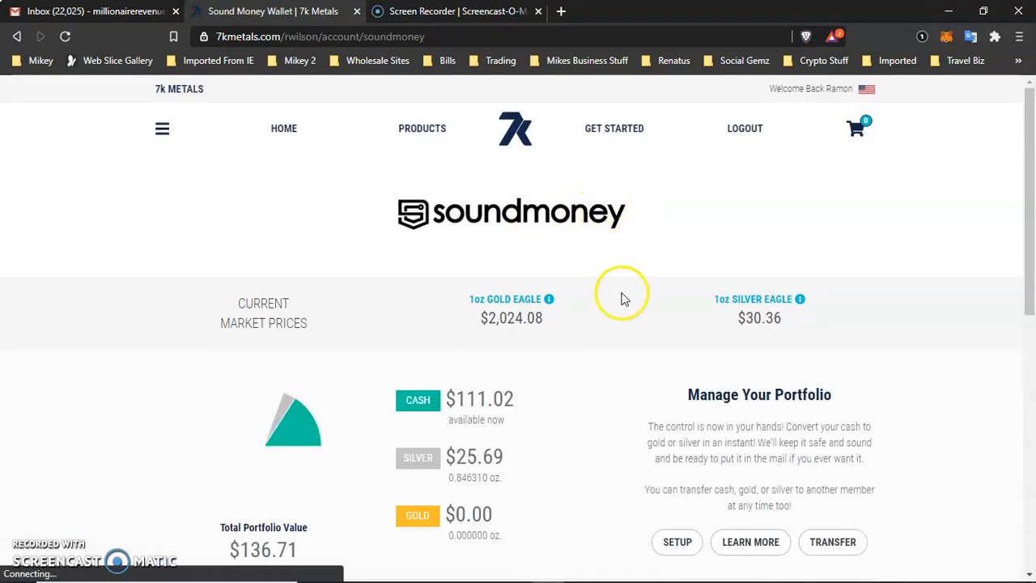
- Review the wallet transaction list, then return to the profile page
scroll(down, 3)
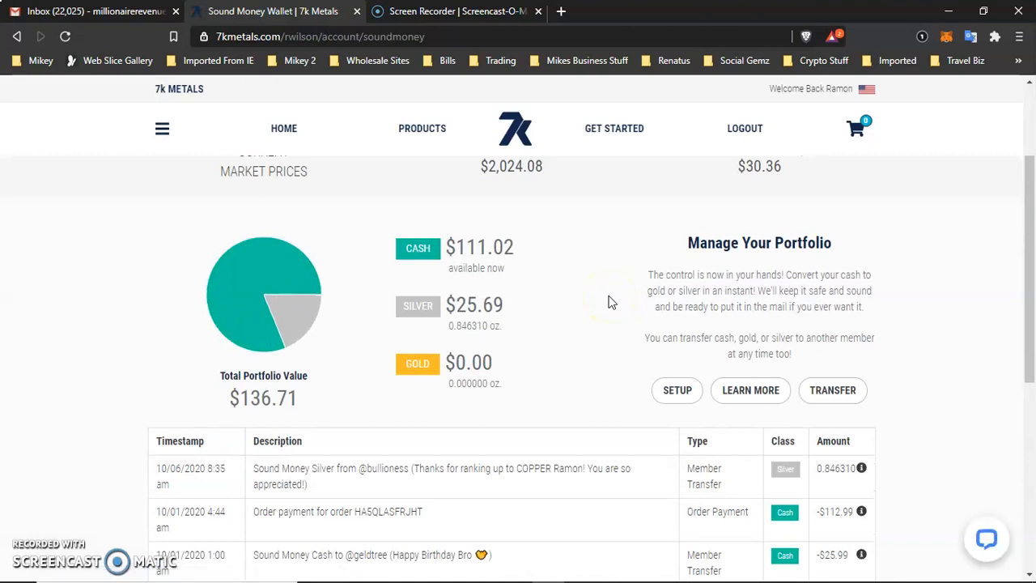
mouse_move(612, 303)
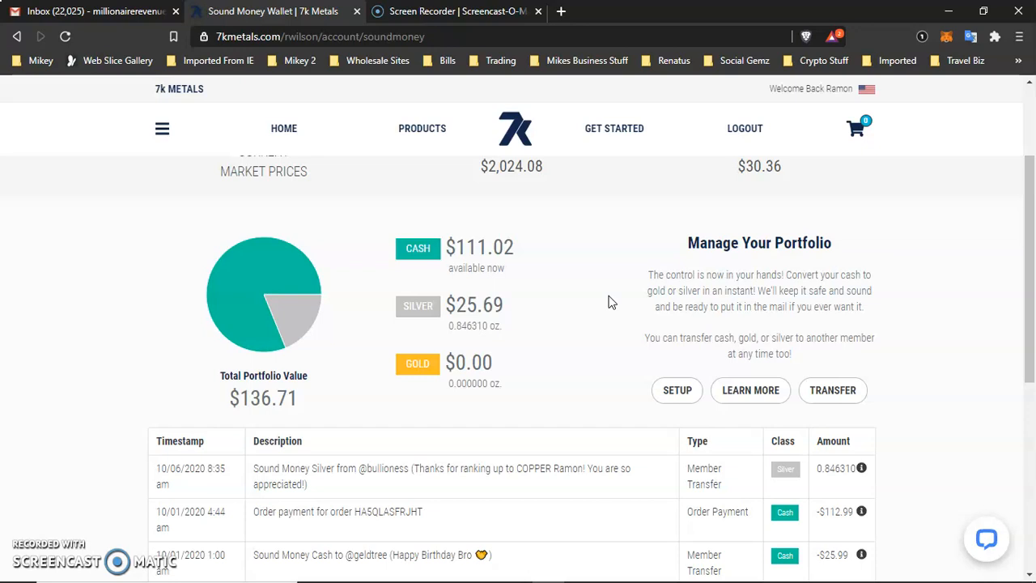
click(162, 127)
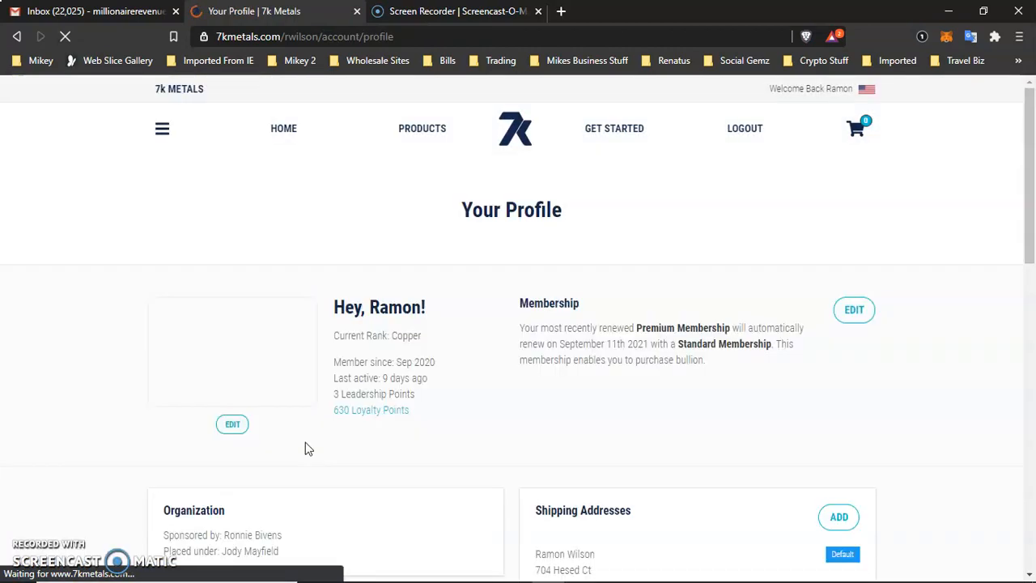
scroll(down, 3)
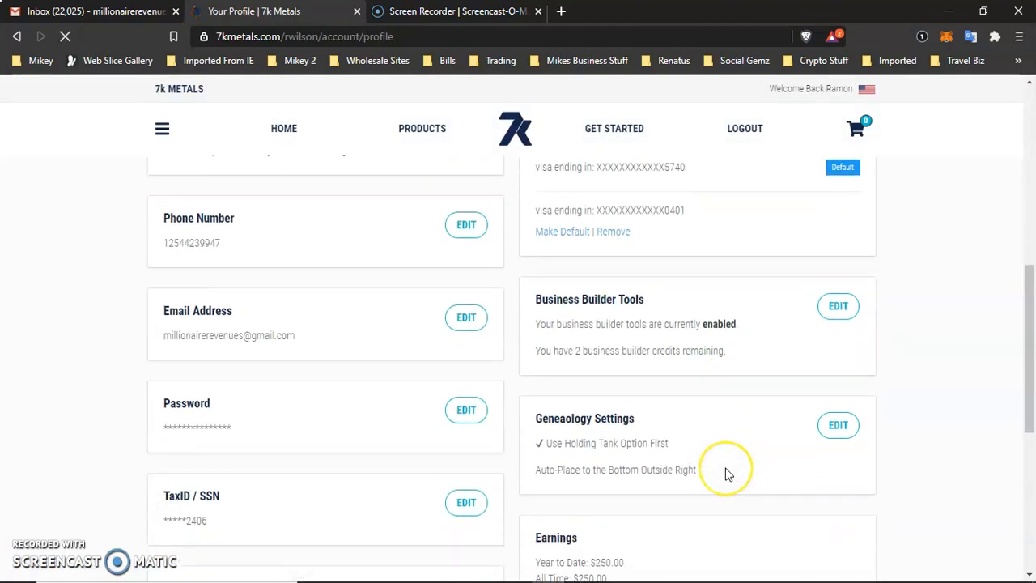
scroll(down, 3)
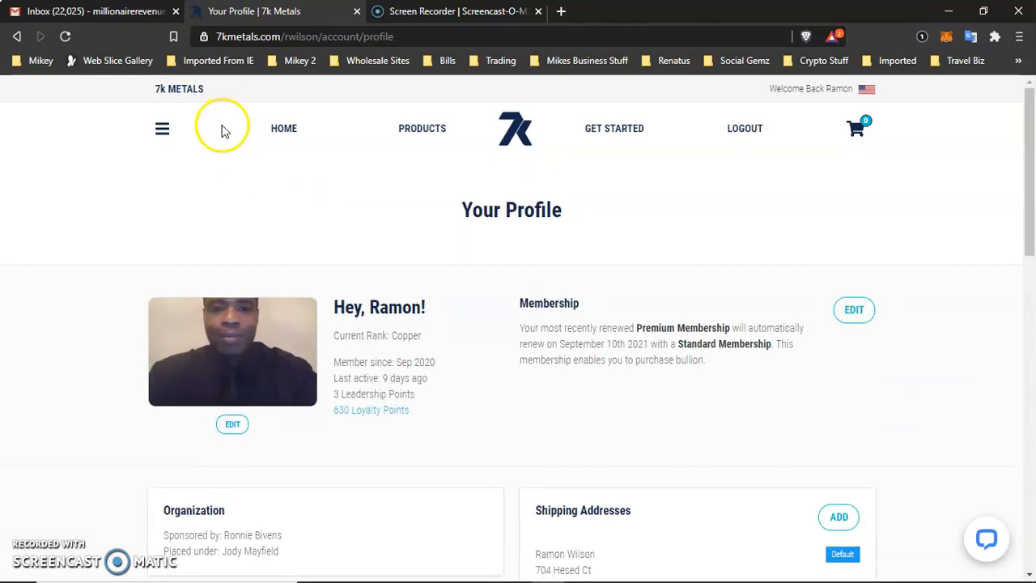
- Go to the Dashboard and view the Left Team and Right Team enrollee counts and points
click(162, 128)
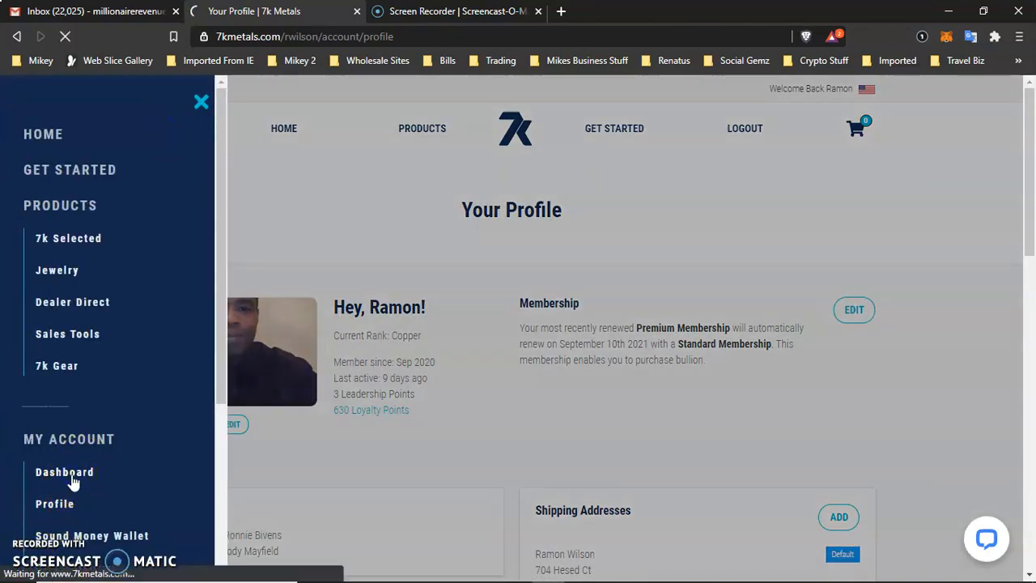
click(64, 473)
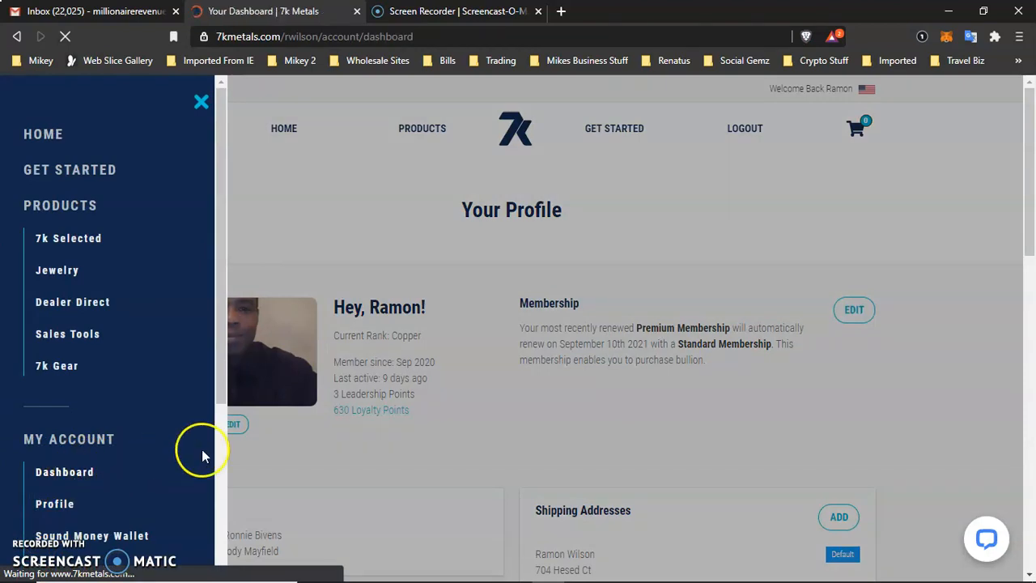
click(201, 101)
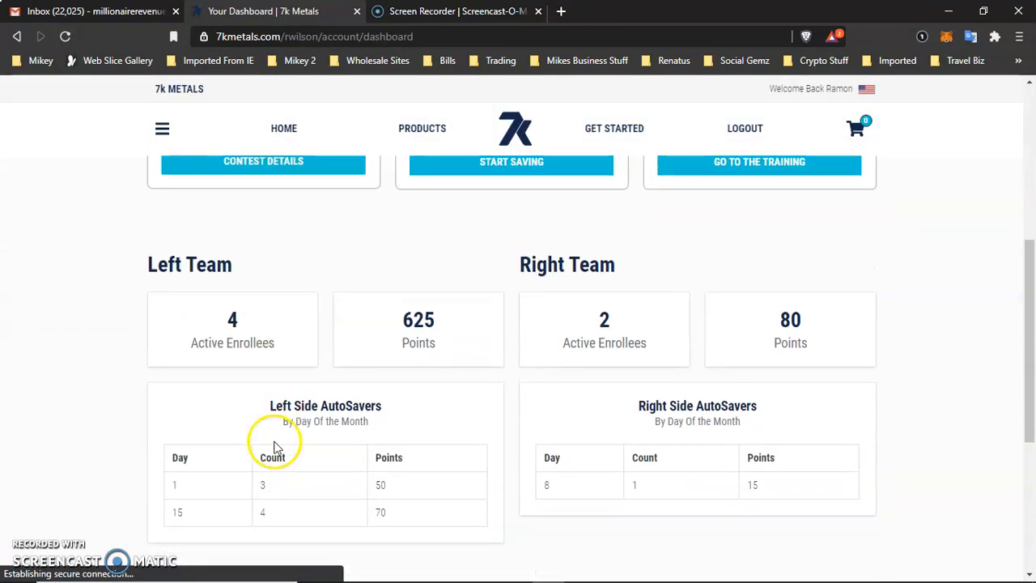
scroll(down, 3)
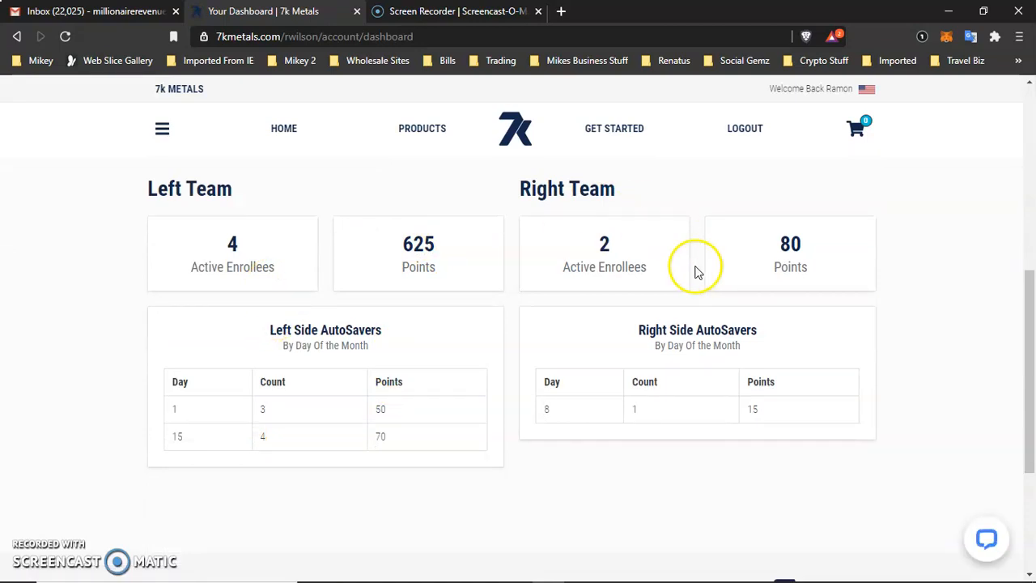
mouse_move(567, 259)
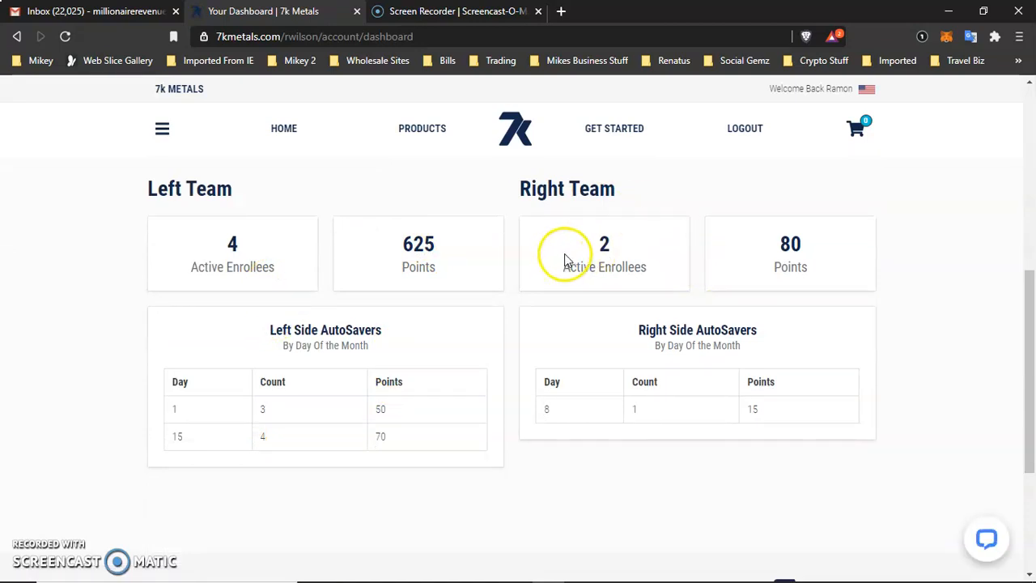
mouse_move(742, 268)
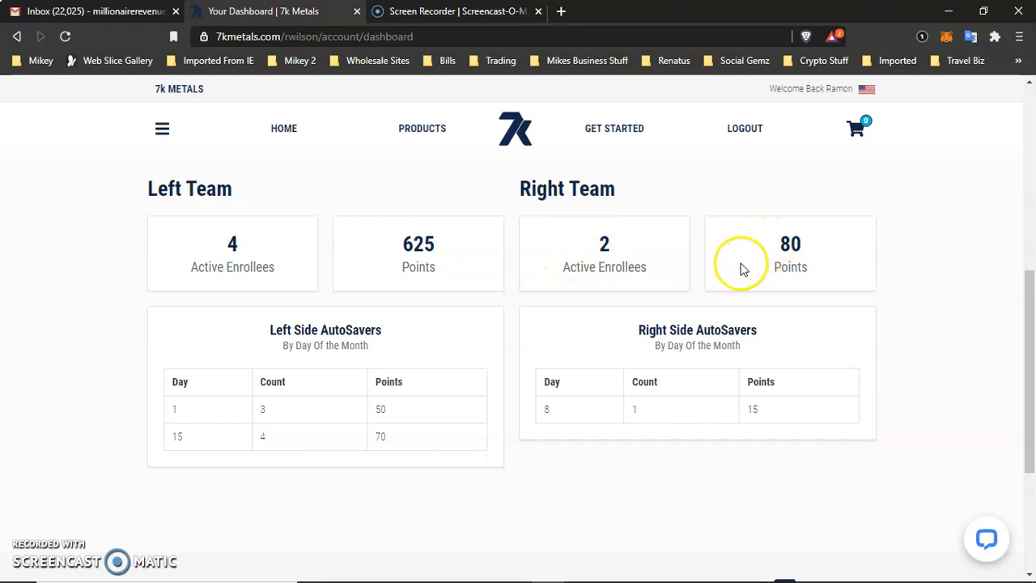
mouse_move(314, 265)
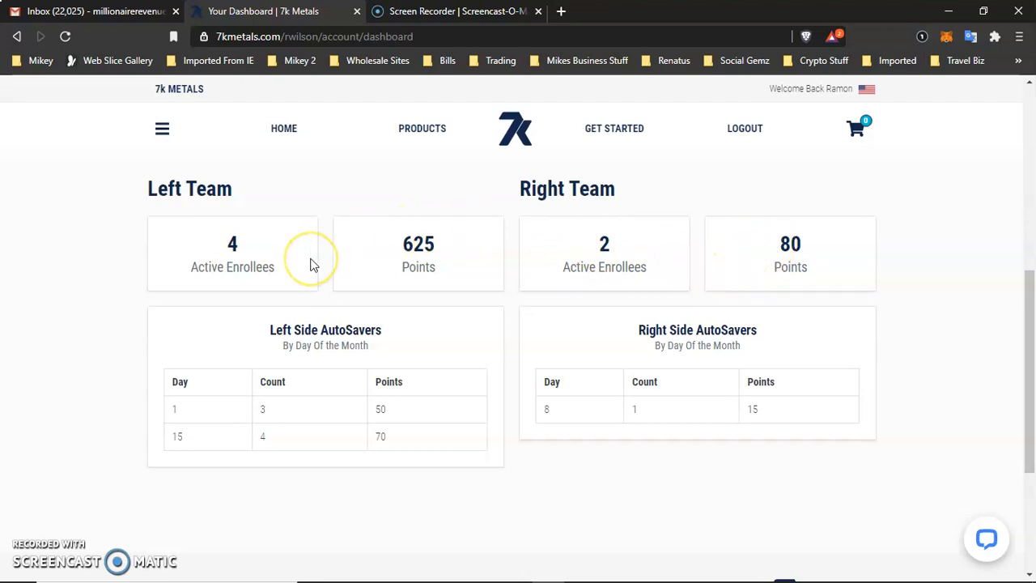
mouse_move(840, 339)
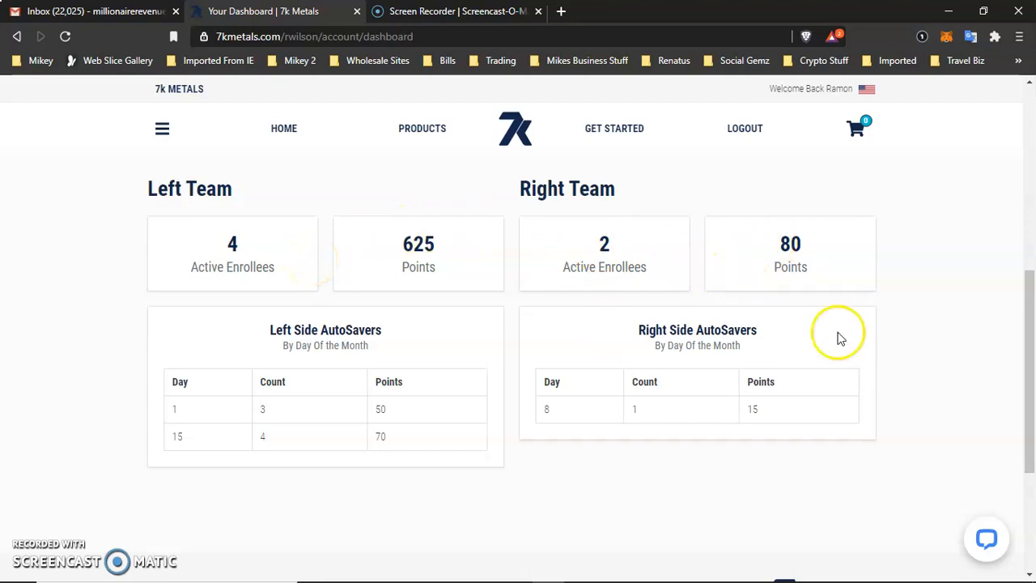
mouse_move(839, 338)
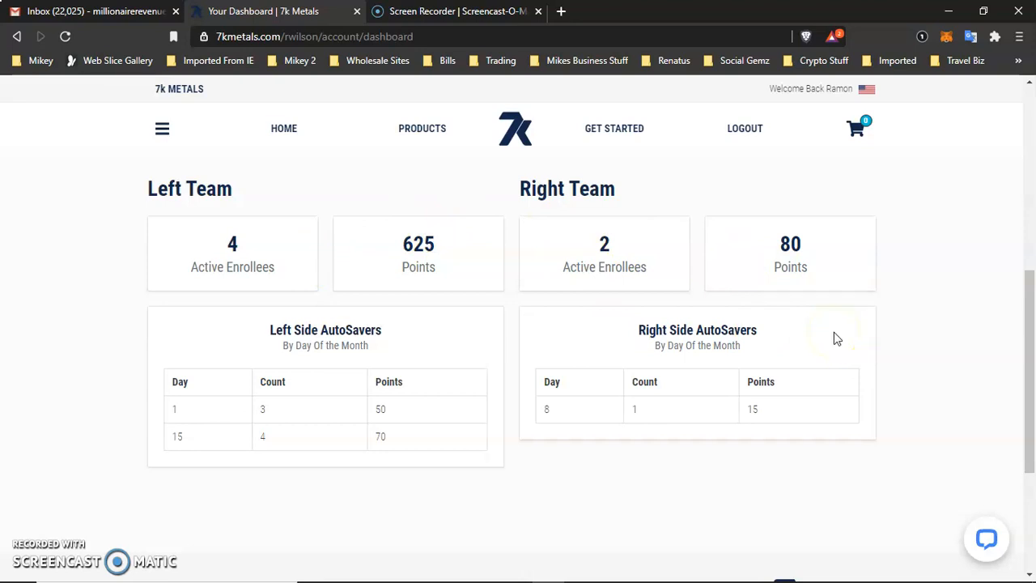